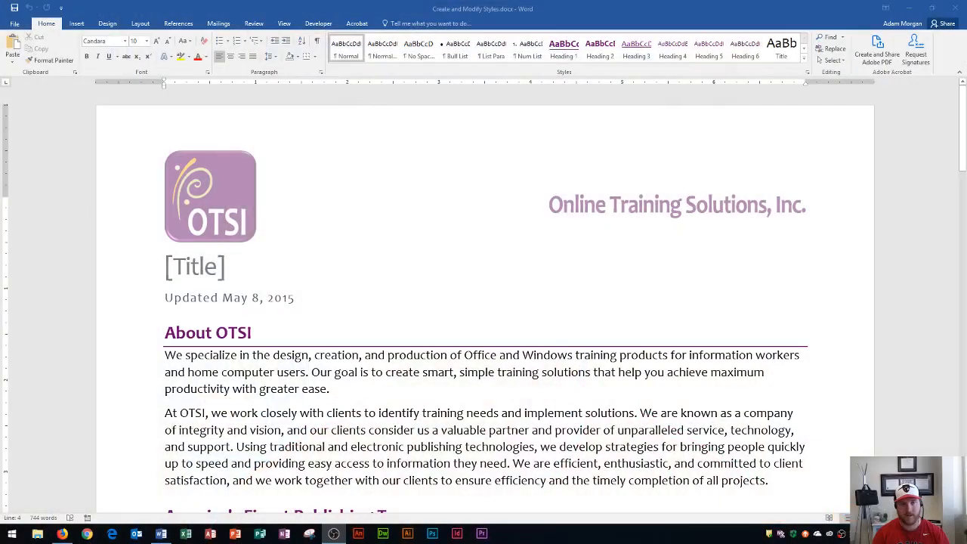
mouse_move(540, 405)
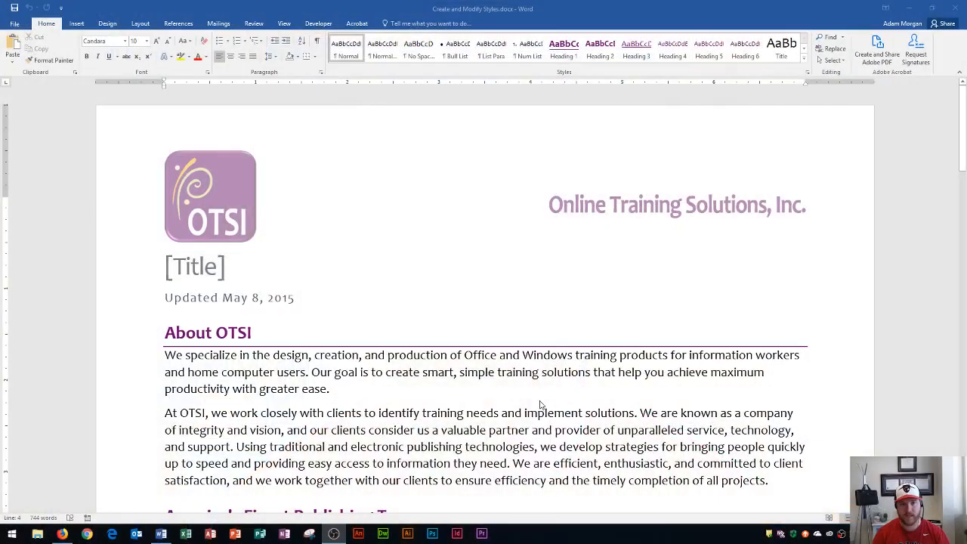
mouse_move(530, 399)
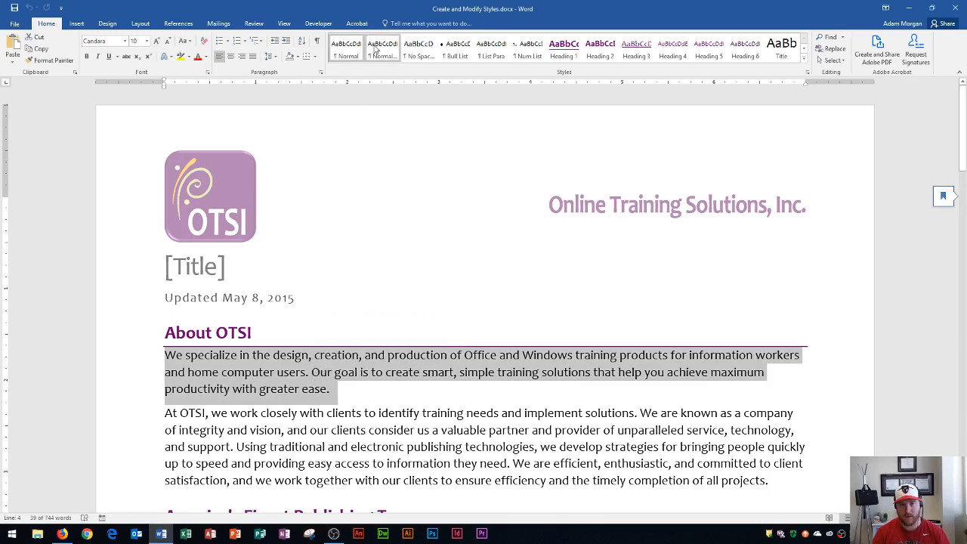
- Preview several gallery styles (list, headings) on the About OTSI paragraph without keeping any
click(456, 48)
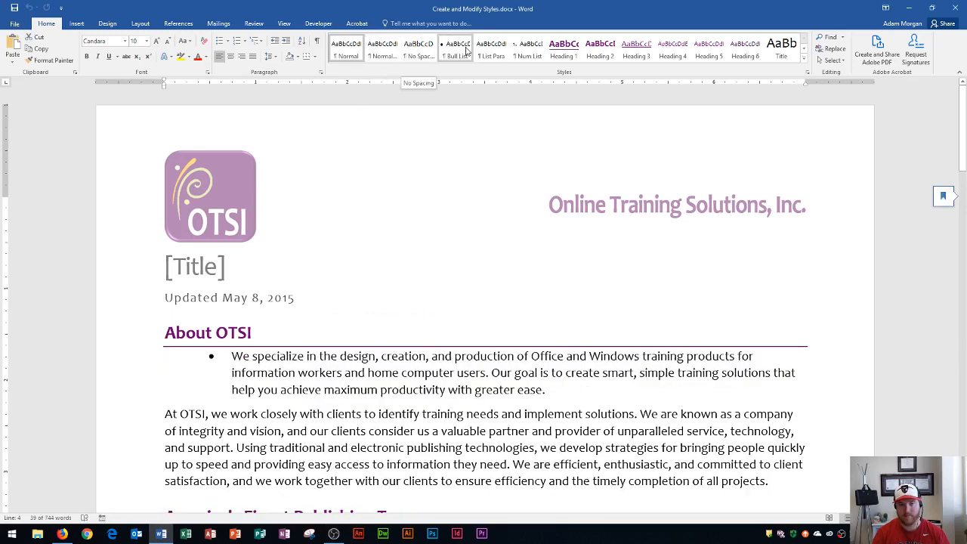
click(488, 47)
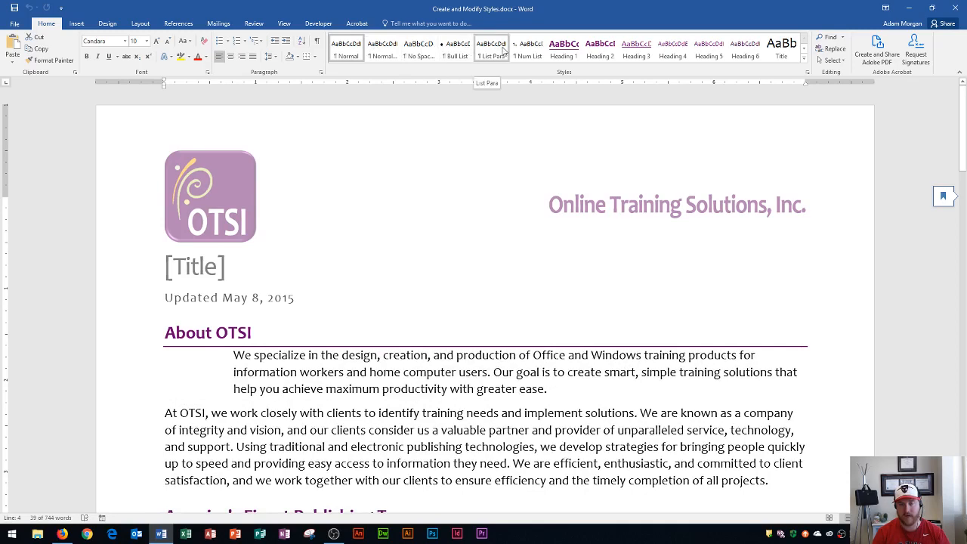
click(562, 46)
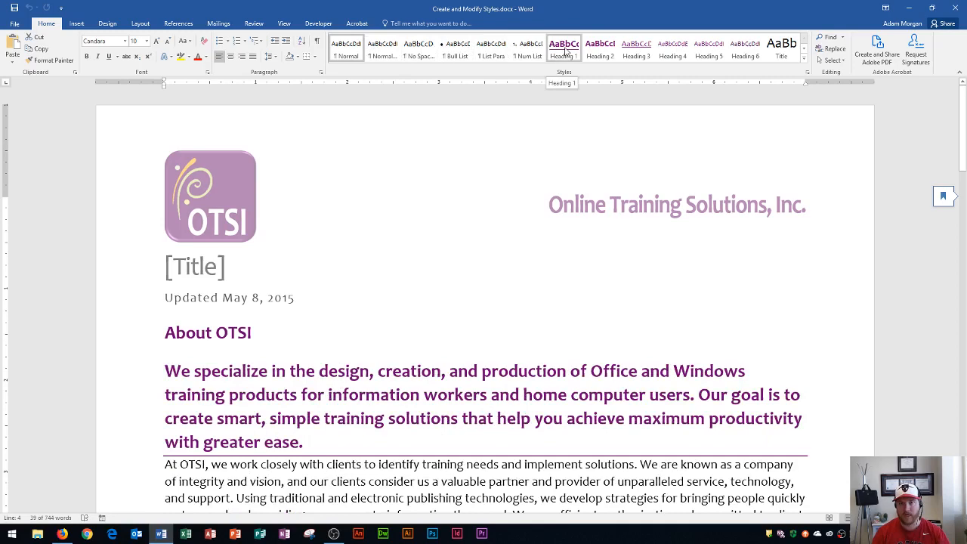
click(492, 48)
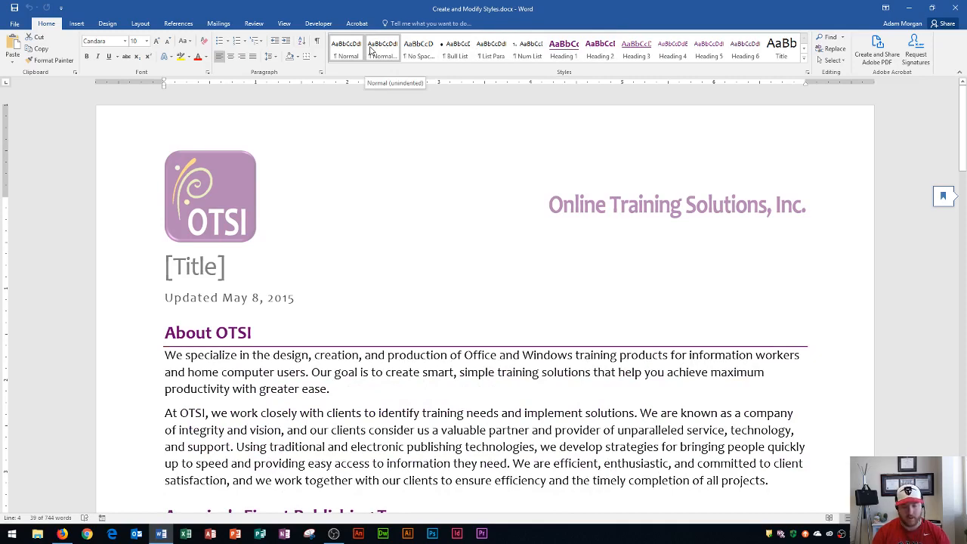
click(560, 47)
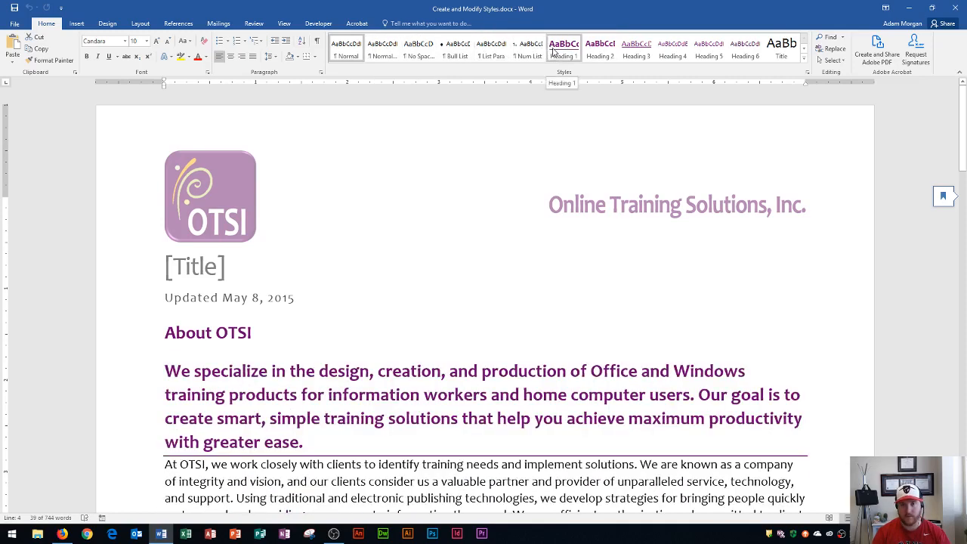
click(637, 47)
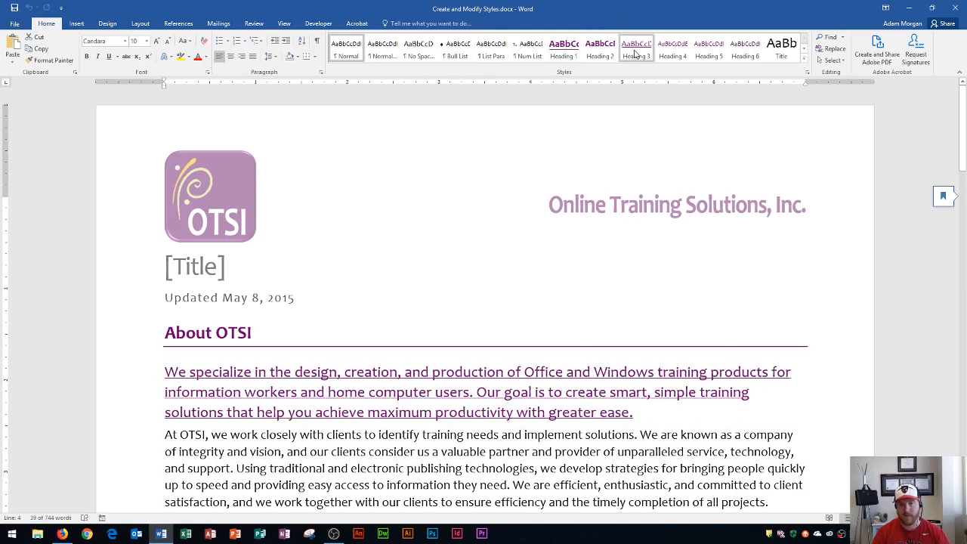
mouse_move(637, 49)
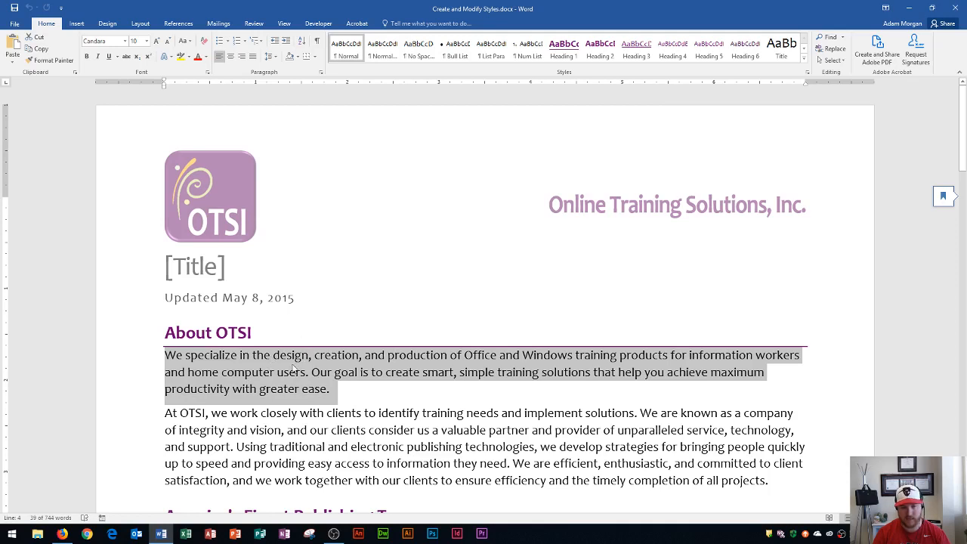
click(274, 381)
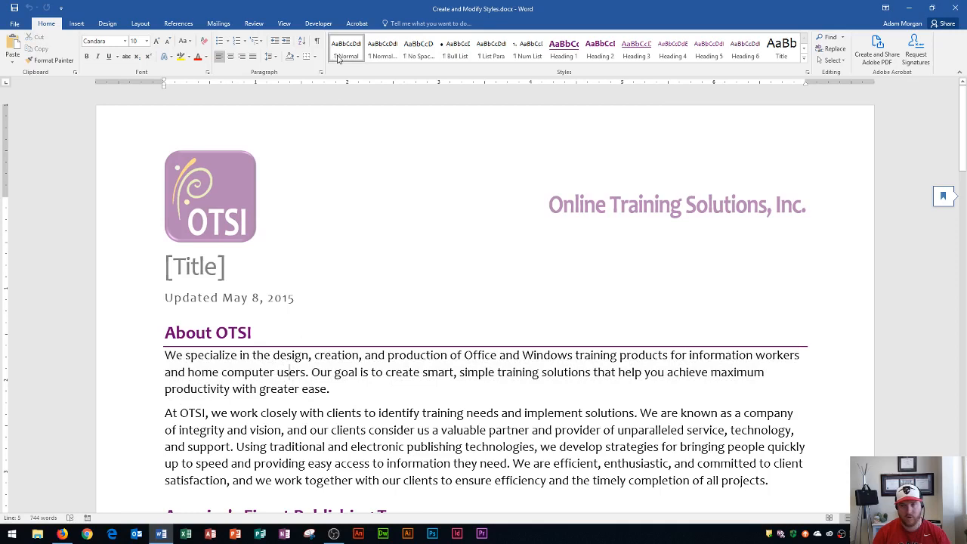
mouse_move(339, 58)
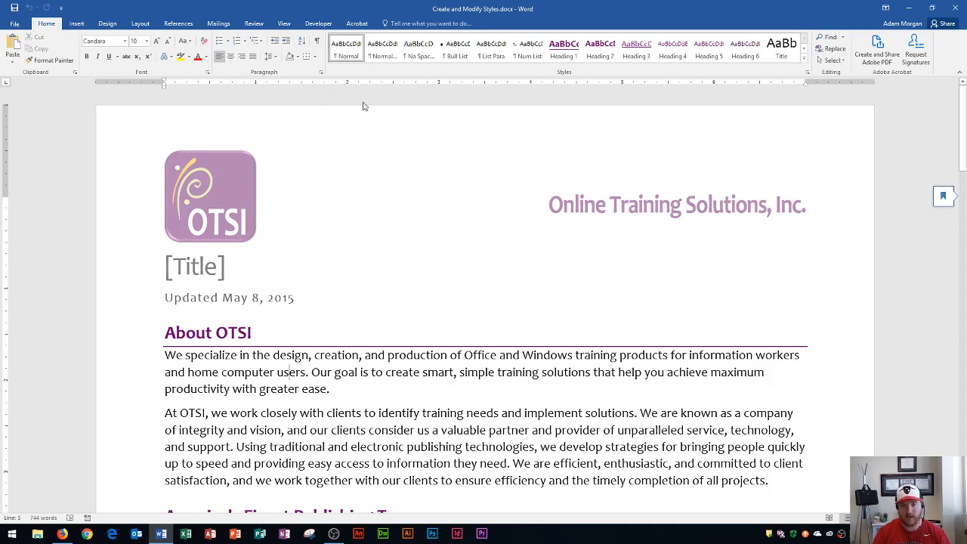
- Expand the Styles gallery and bring up the Normal style's right-click options
scroll(down, 3)
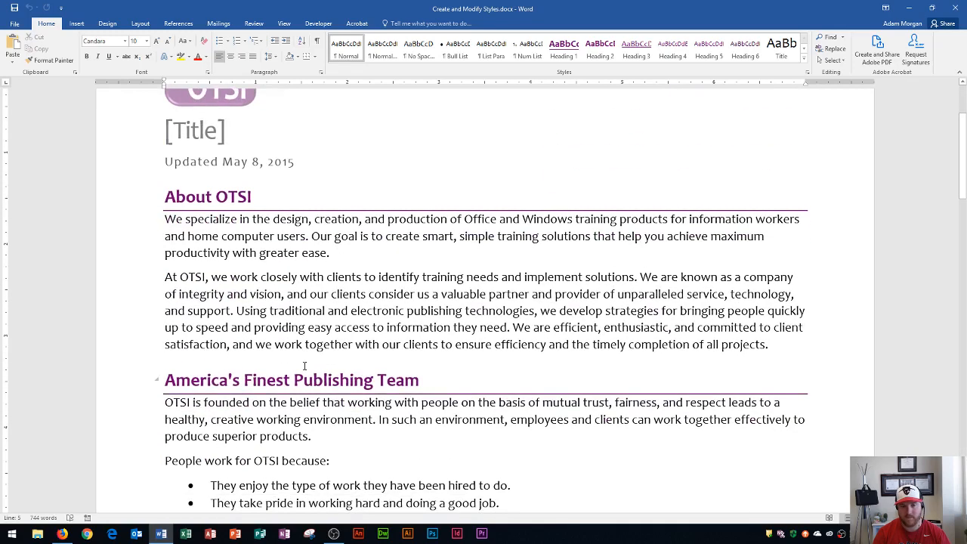
scroll(up, 3)
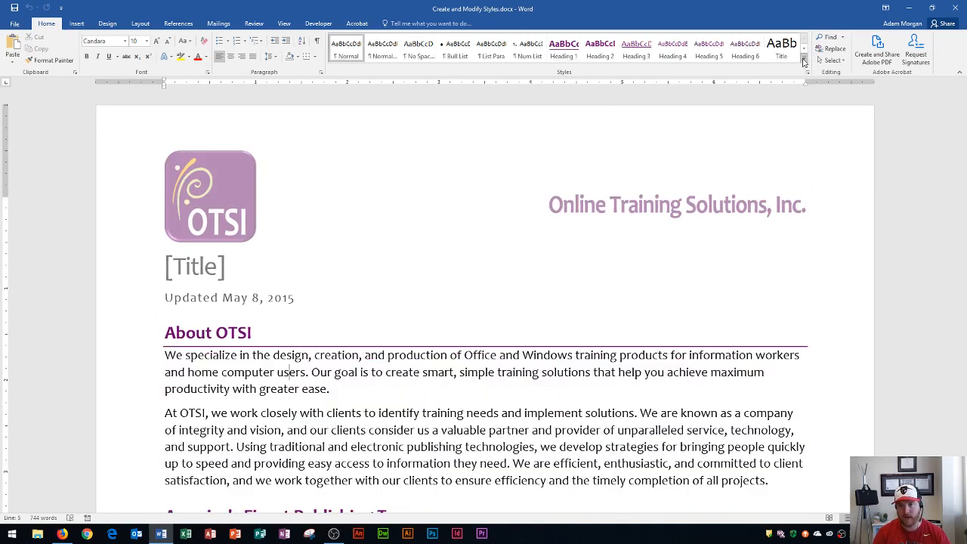
mouse_move(803, 60)
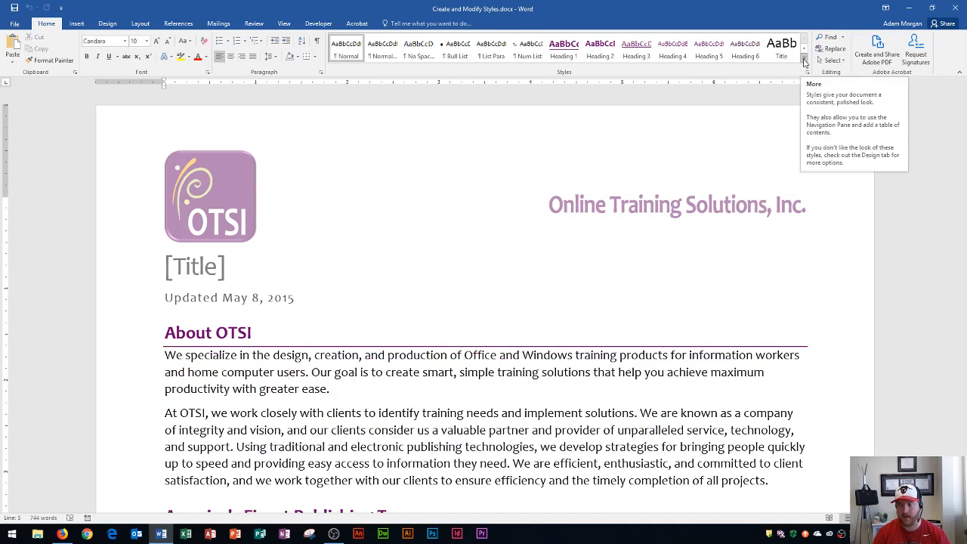
click(803, 64)
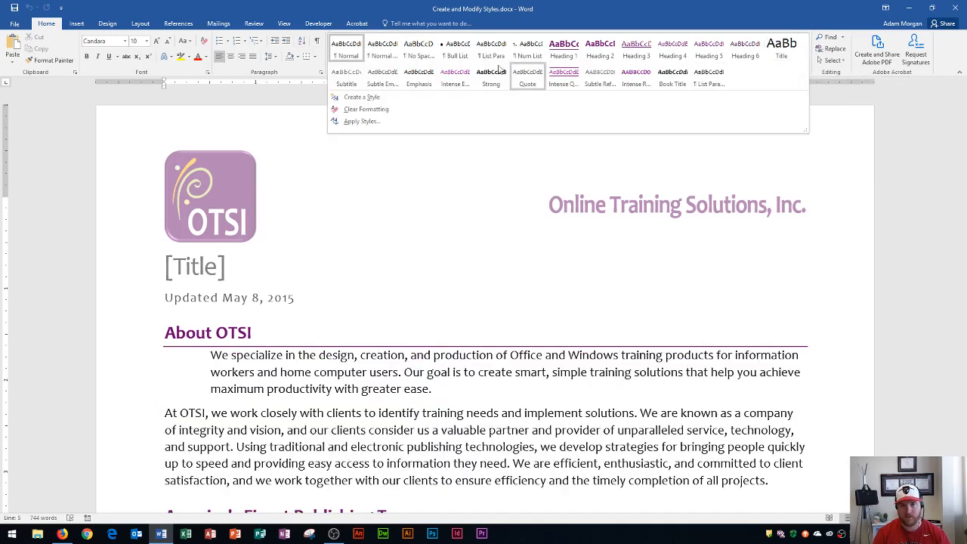
click(347, 47)
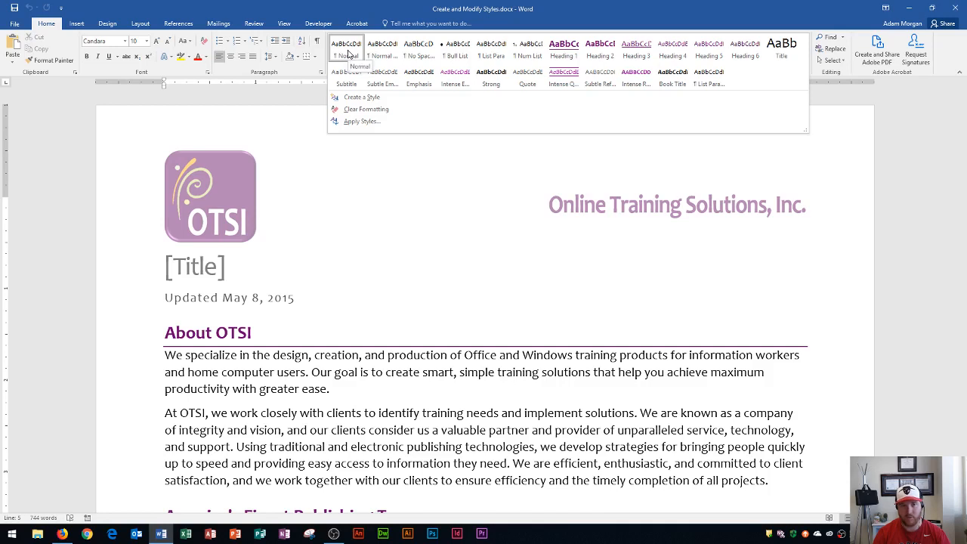
right_click(347, 47)
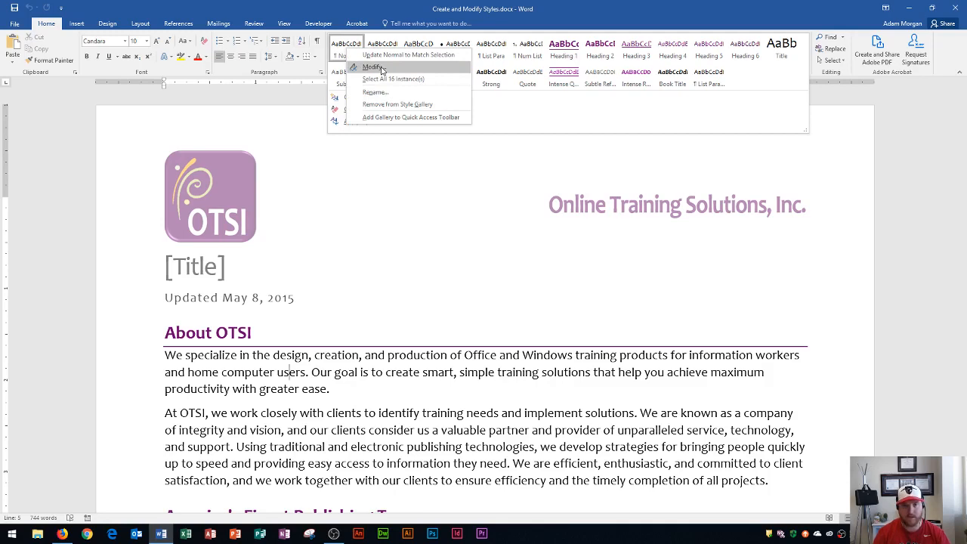
- Modify the Normal style to use Franklin Gothic Book so body text updates
click(371, 67)
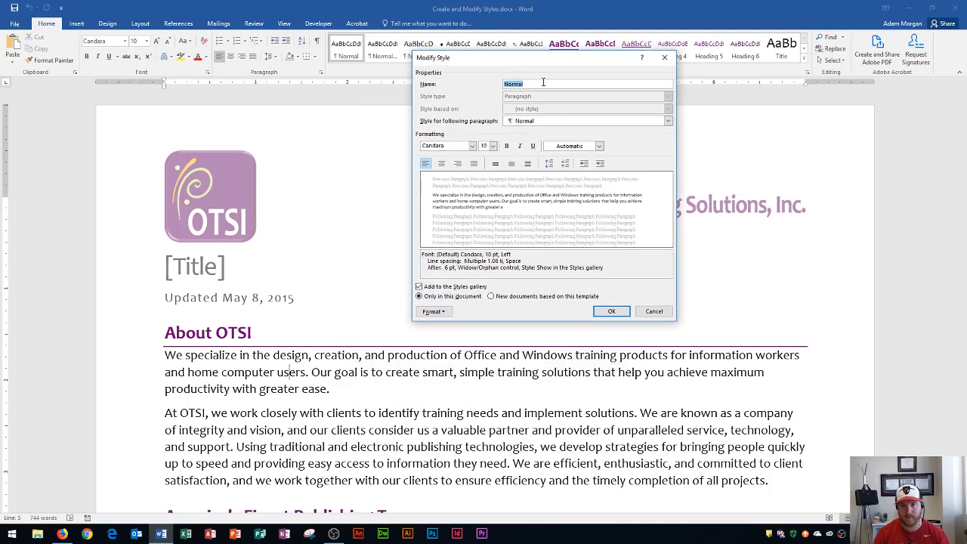
mouse_move(490, 133)
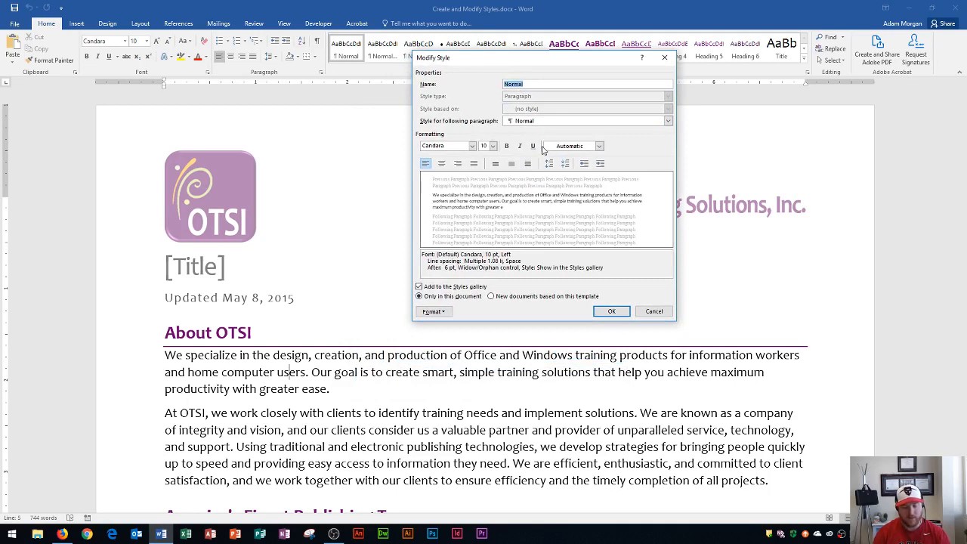
mouse_move(546, 145)
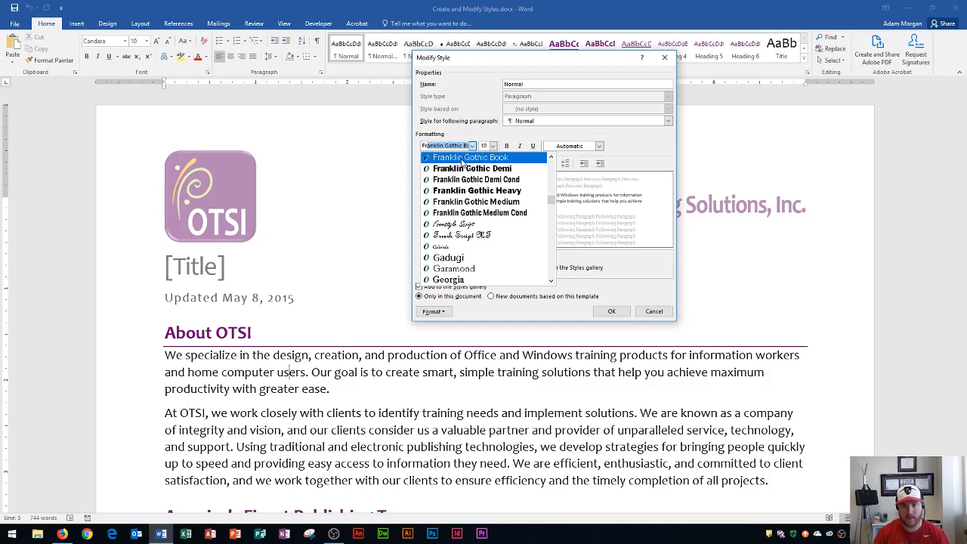
click(473, 157)
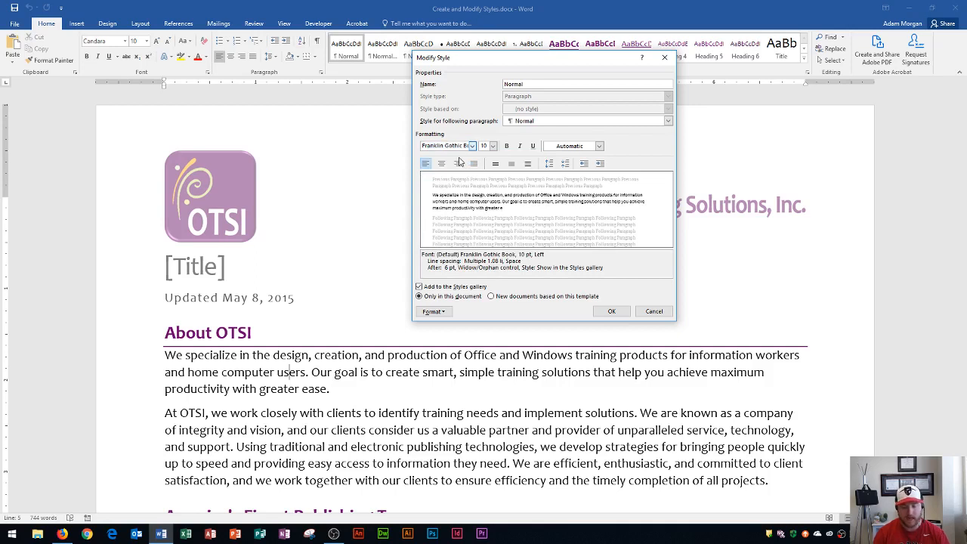
mouse_move(460, 160)
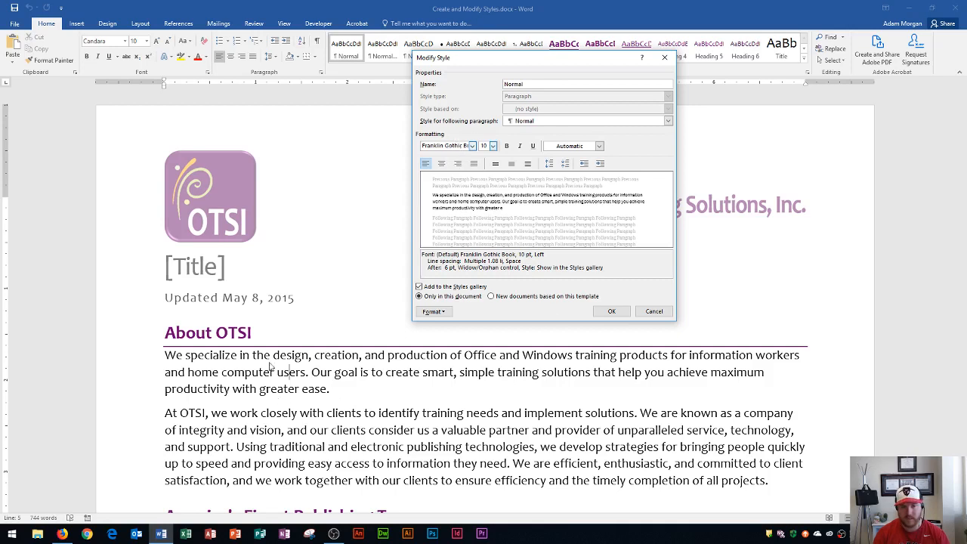
mouse_move(313, 371)
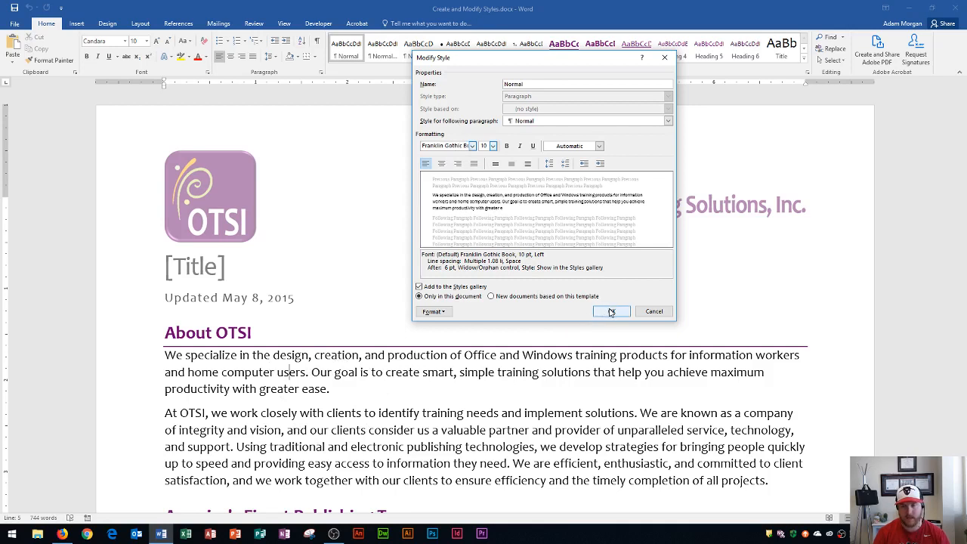
mouse_move(611, 313)
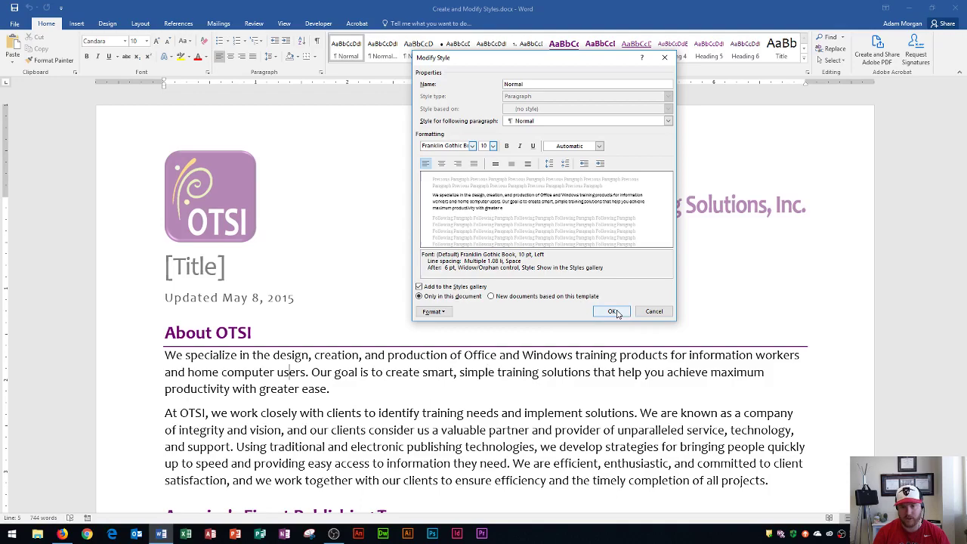
click(610, 311)
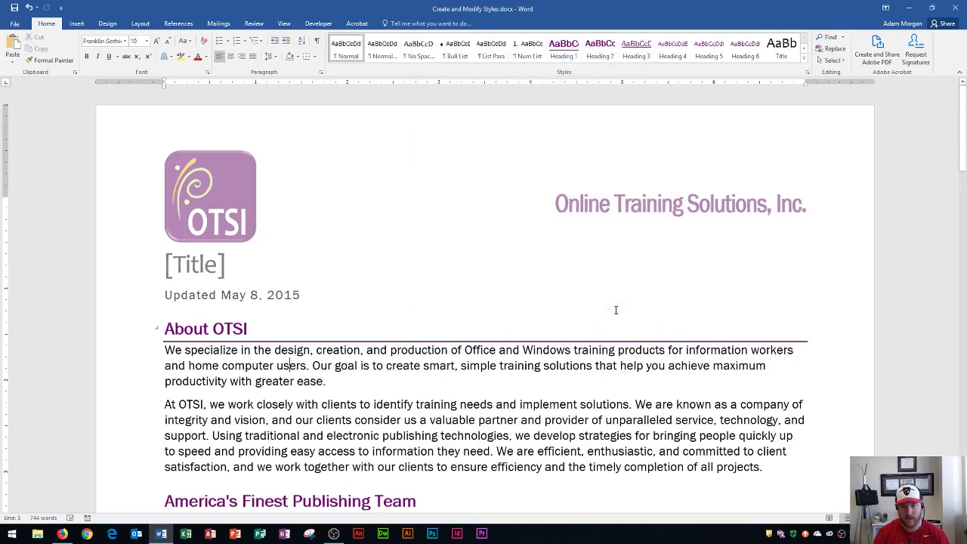
scroll(down, 3)
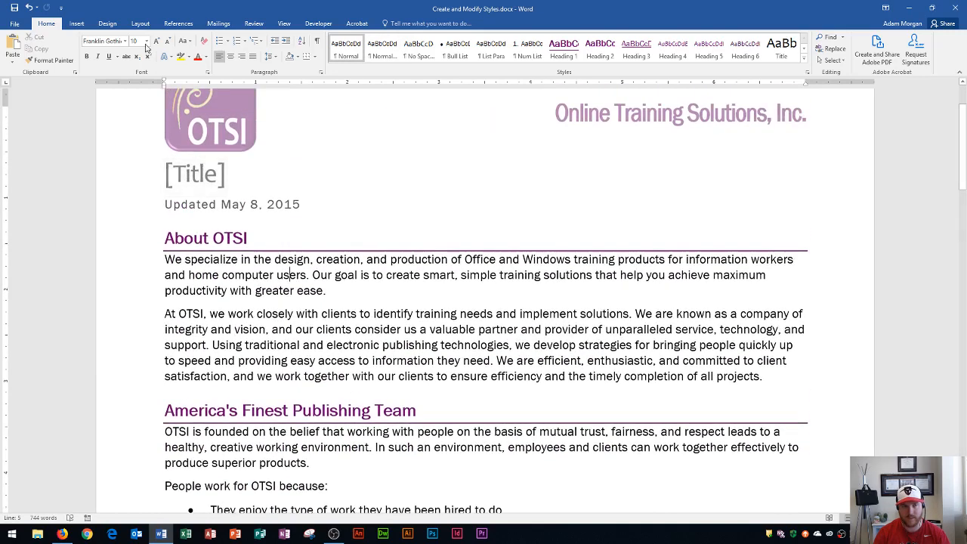
mouse_move(113, 41)
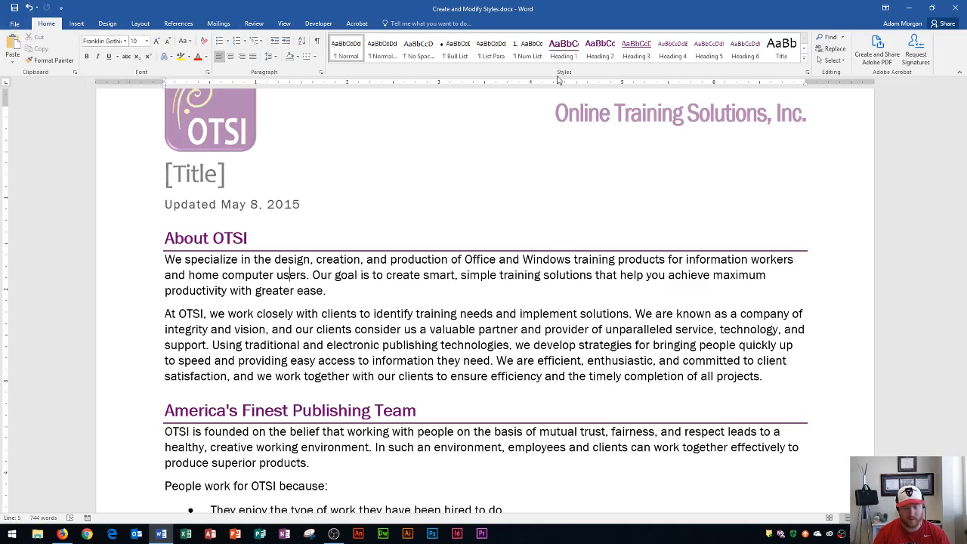
mouse_move(572, 68)
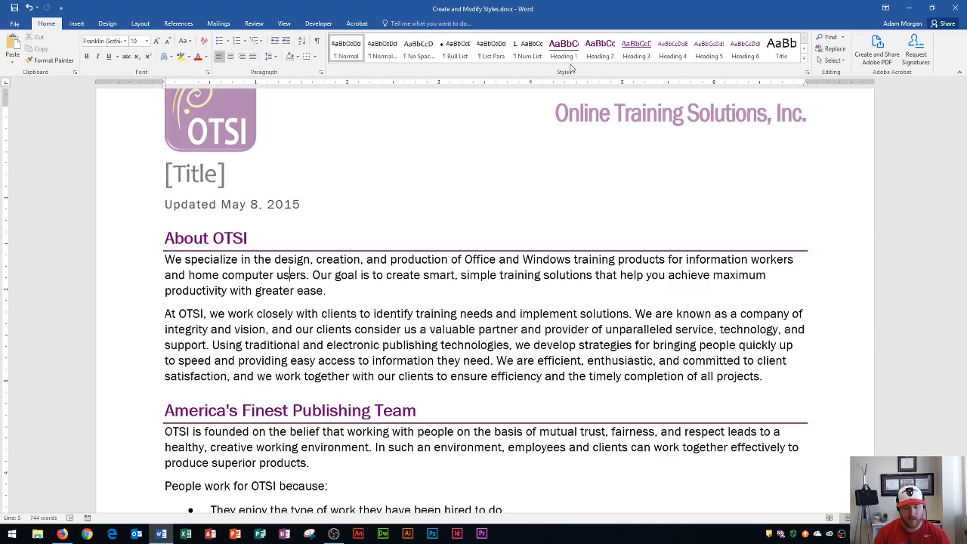
mouse_move(485, 130)
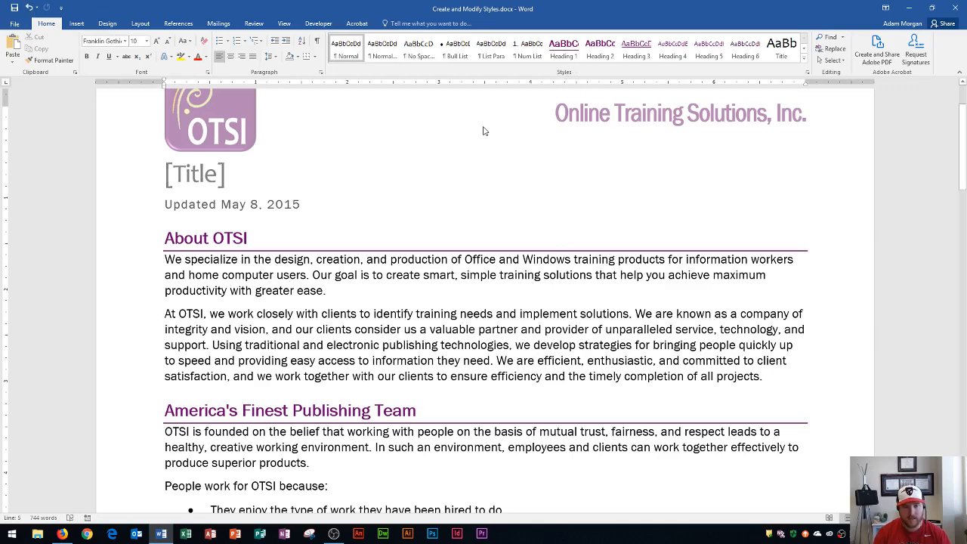
scroll(down, 3)
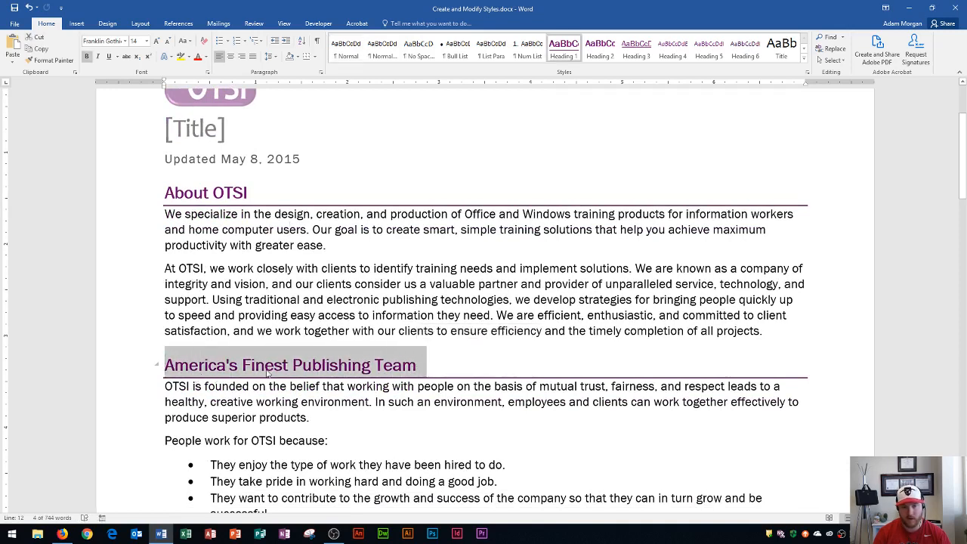
mouse_move(390, 375)
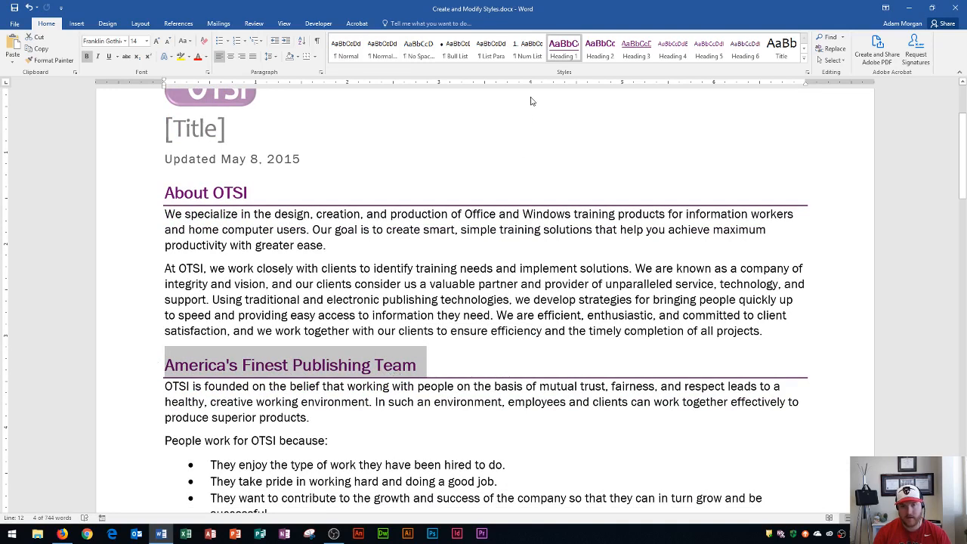
mouse_move(547, 44)
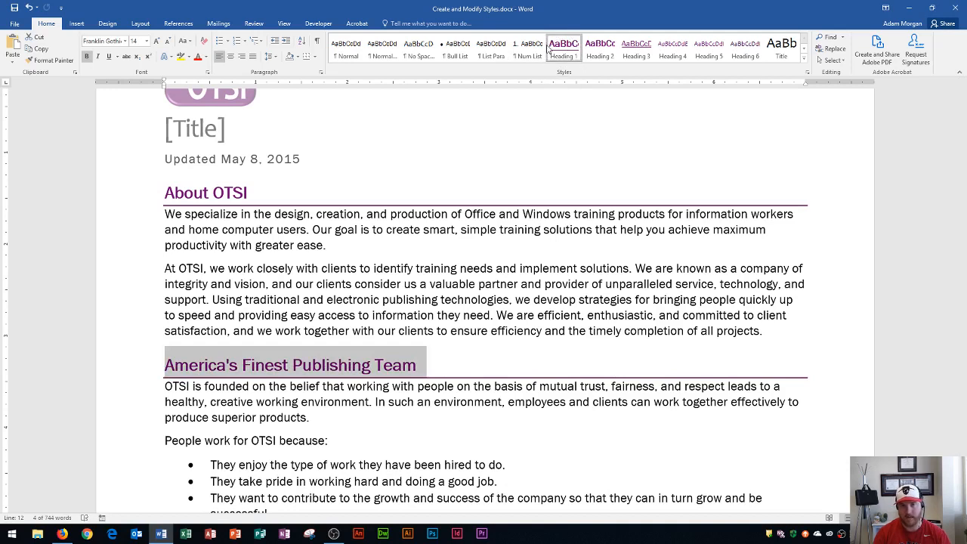
mouse_move(561, 47)
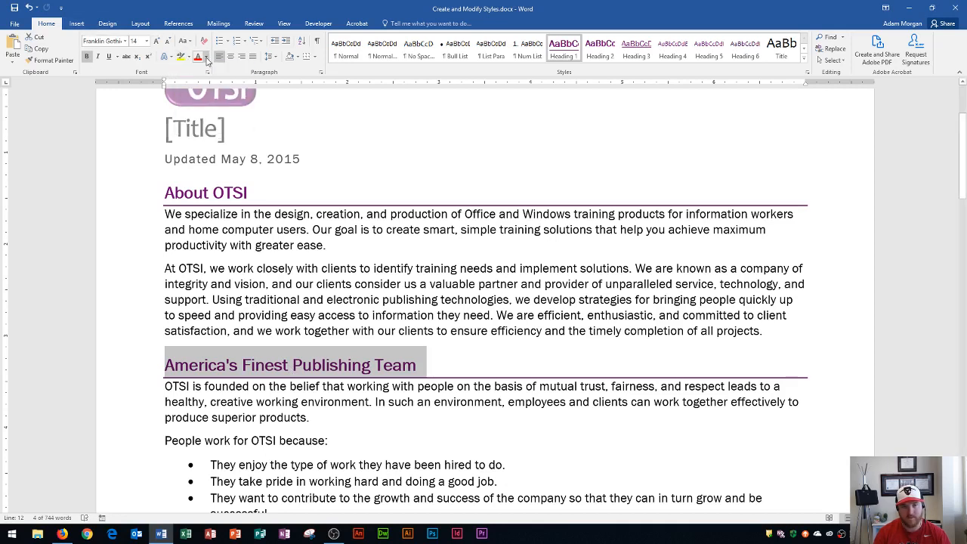
- Choose a green from More Colors for the America's Finest Publishing Team heading
click(209, 58)
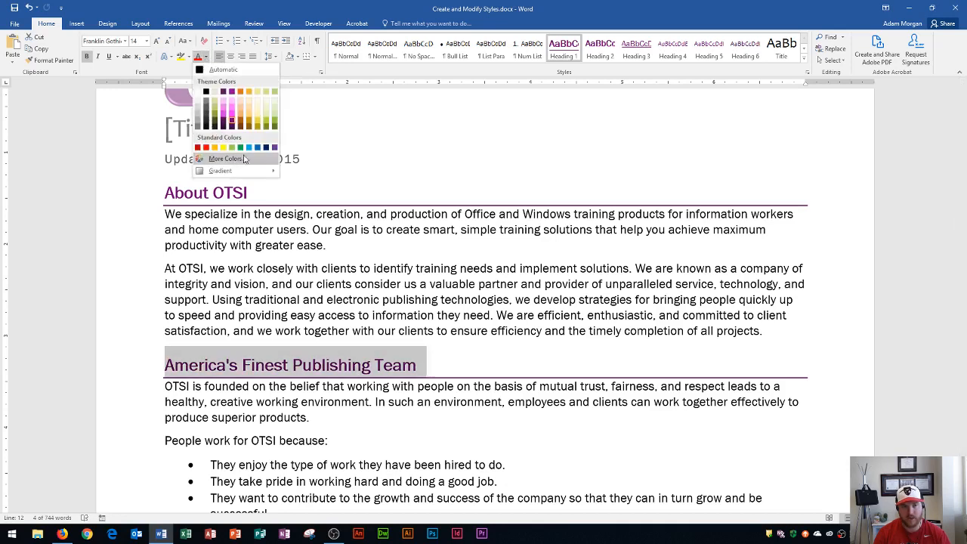
click(232, 147)
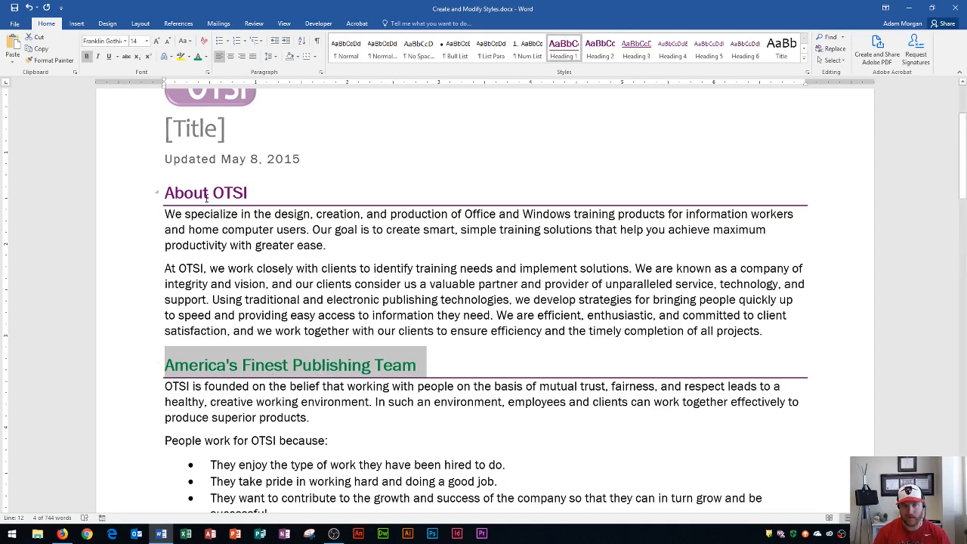
scroll(down, 3)
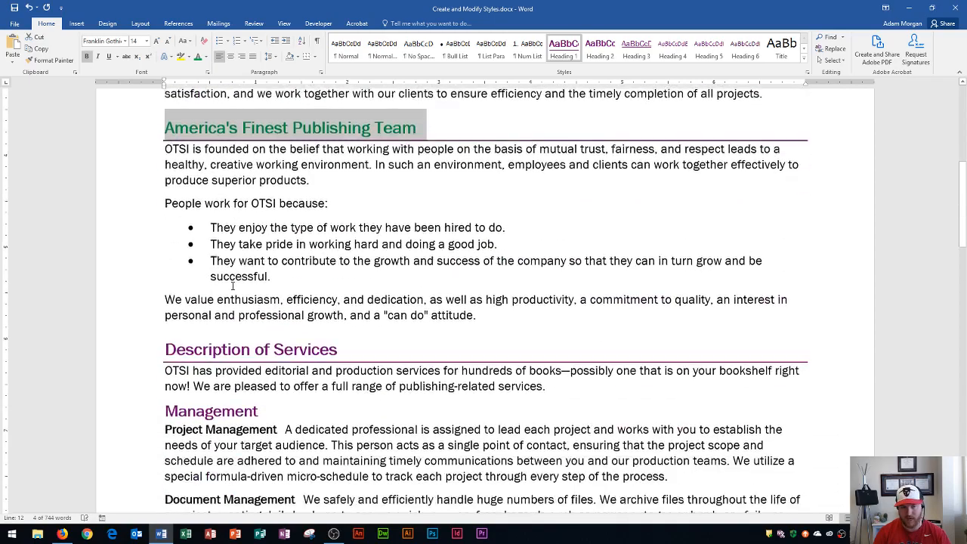
scroll(up, 3)
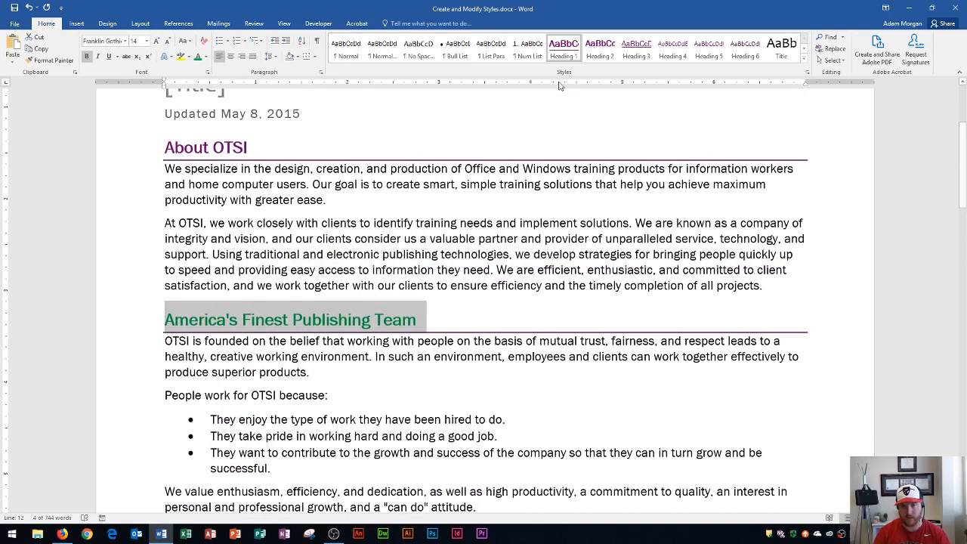
mouse_move(562, 53)
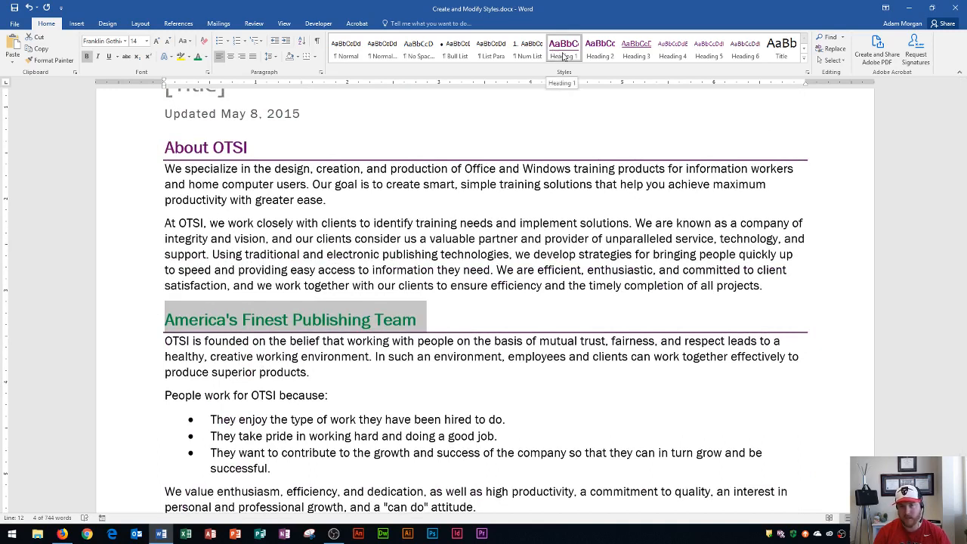
- Update Heading 1 to match the green heading so About OTSI turns green too
right_click(563, 48)
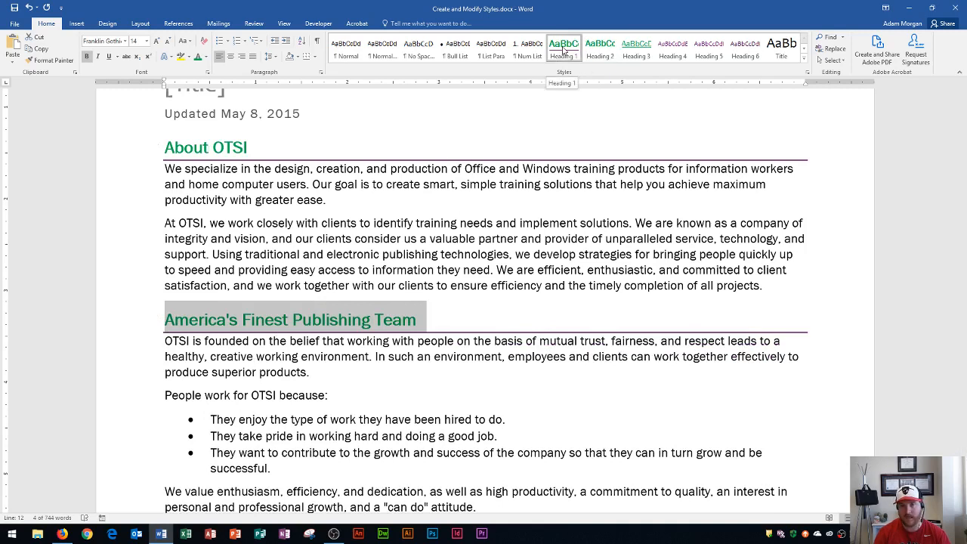
click(636, 47)
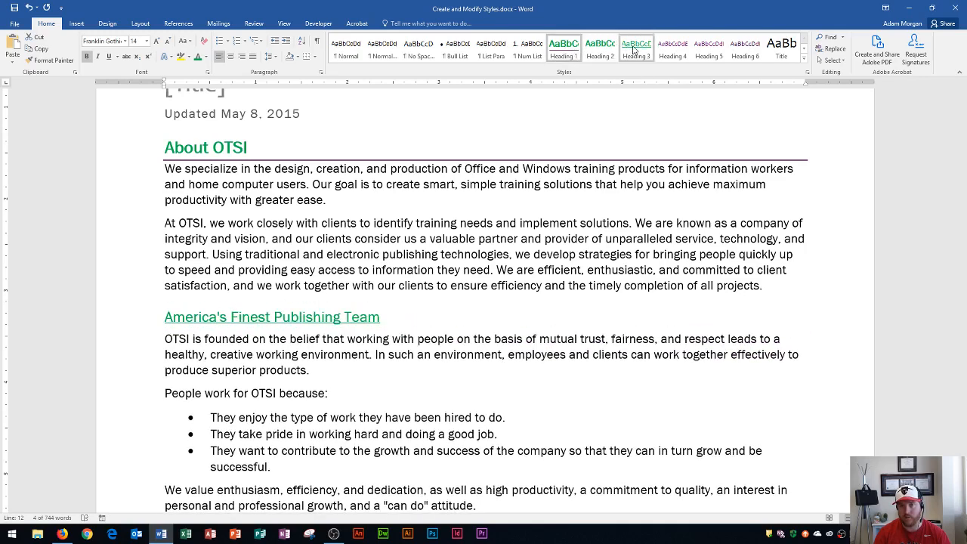
mouse_move(635, 48)
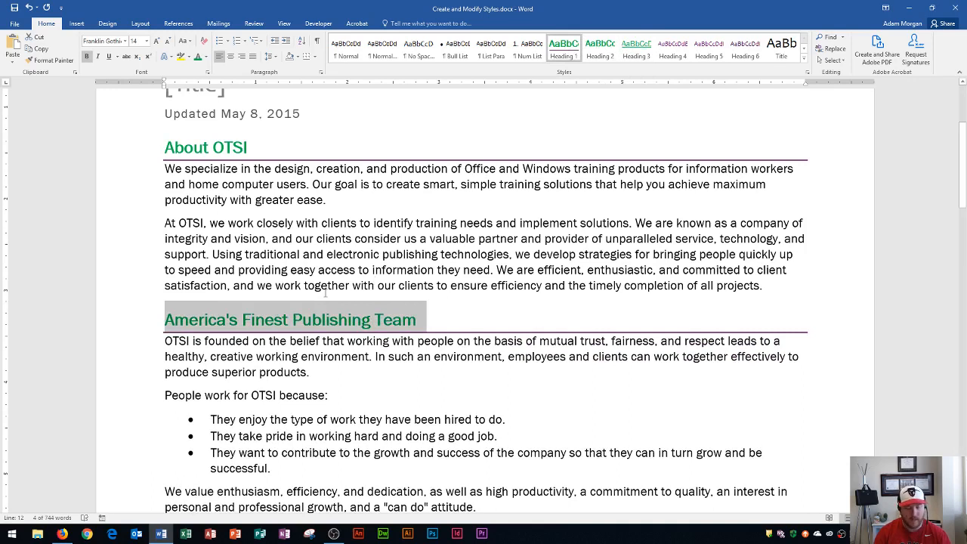
mouse_move(323, 323)
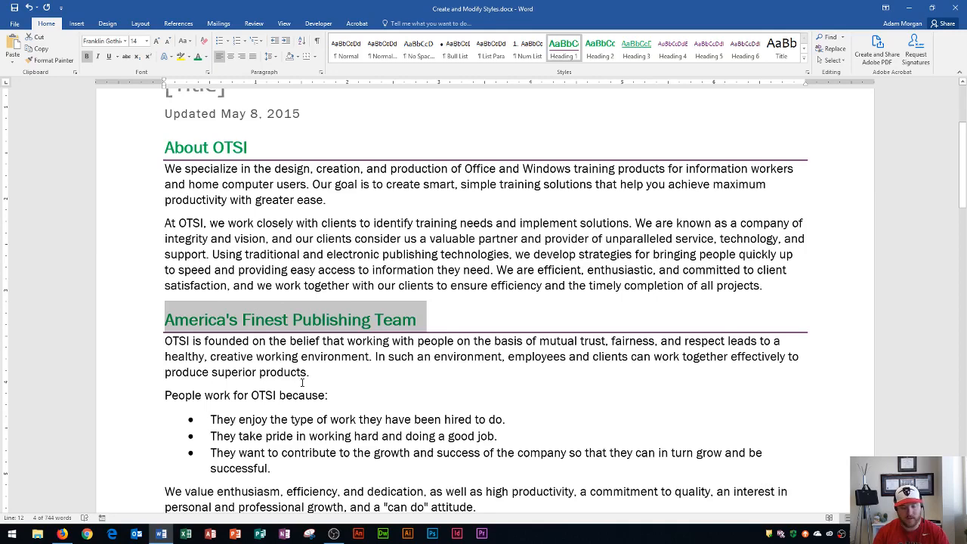
scroll(down, 3)
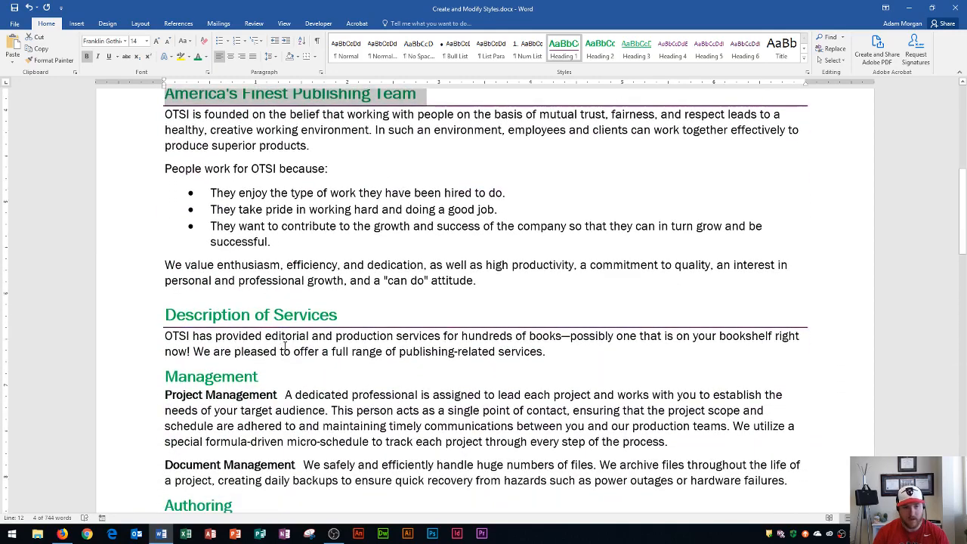
- Select Project Management and colour it orange, then make it italic
scroll(down, 3)
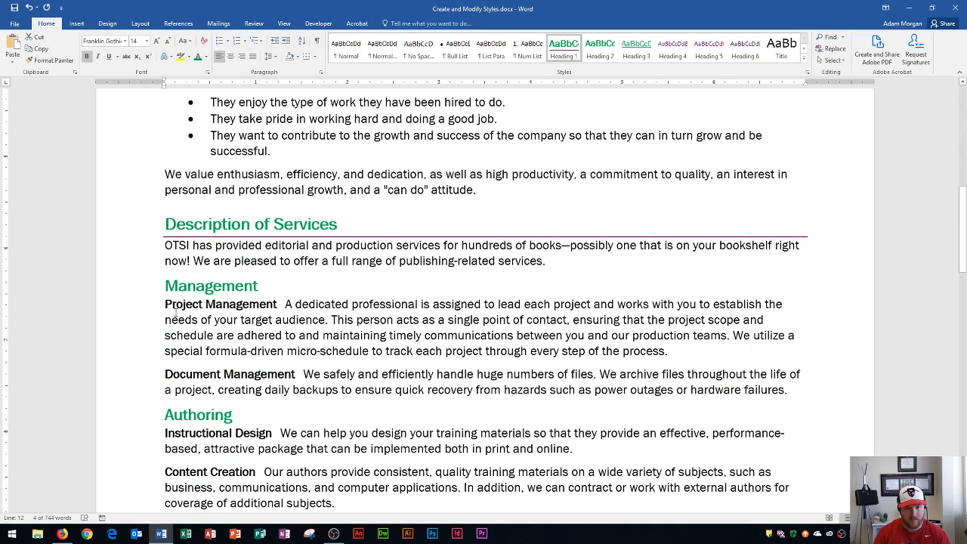
double_click(220, 304)
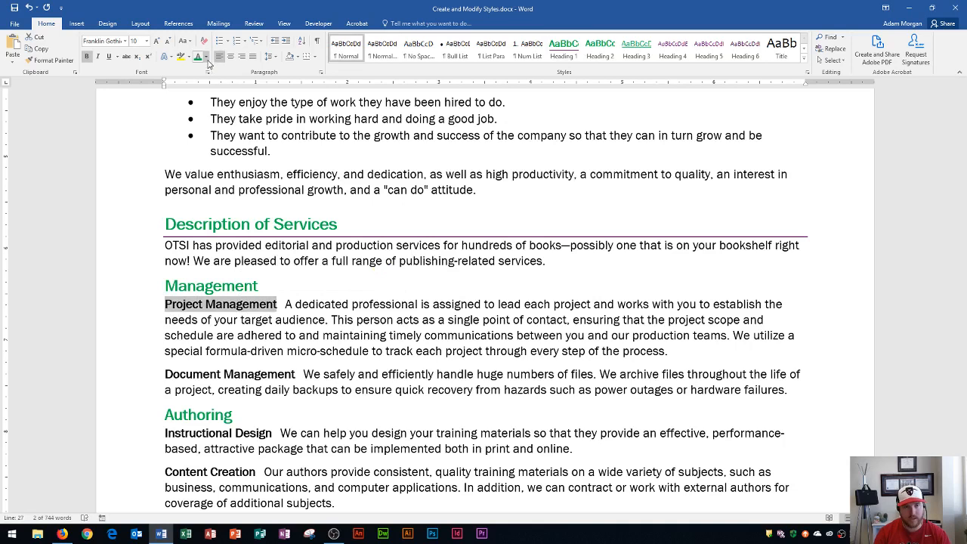
mouse_move(198, 57)
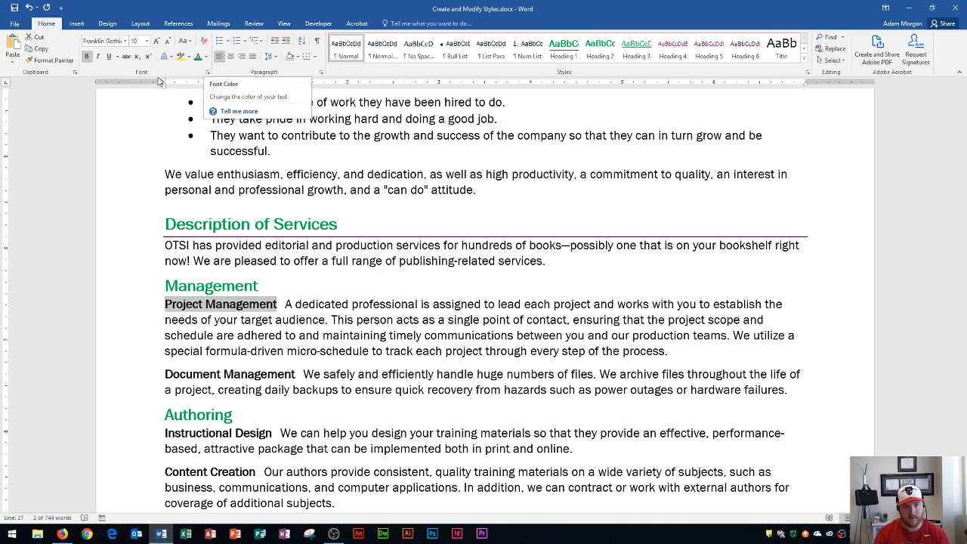
click(205, 58)
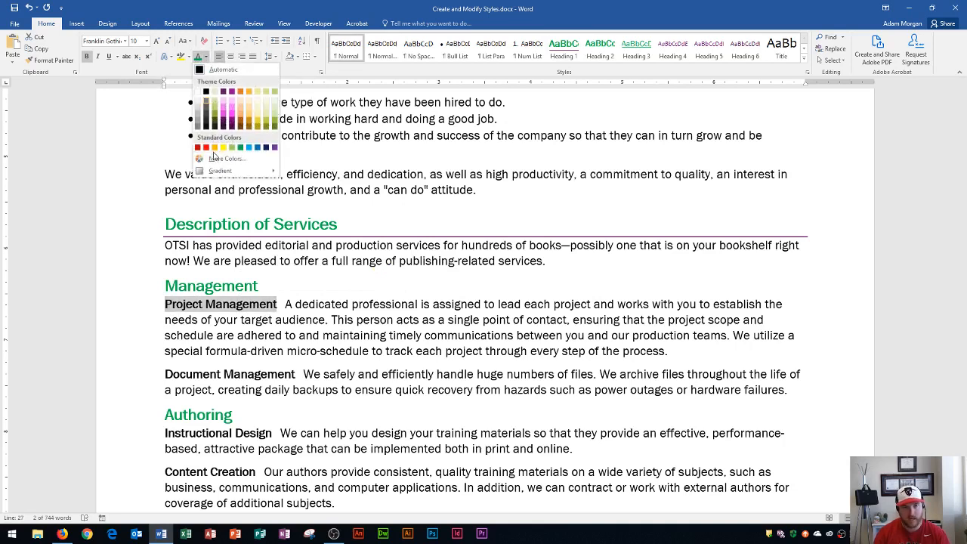
click(214, 146)
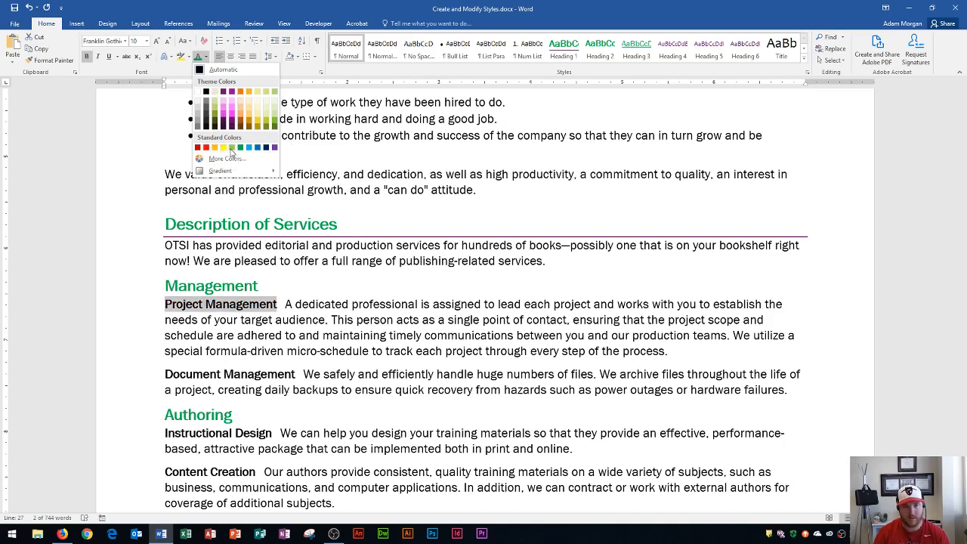
click(215, 146)
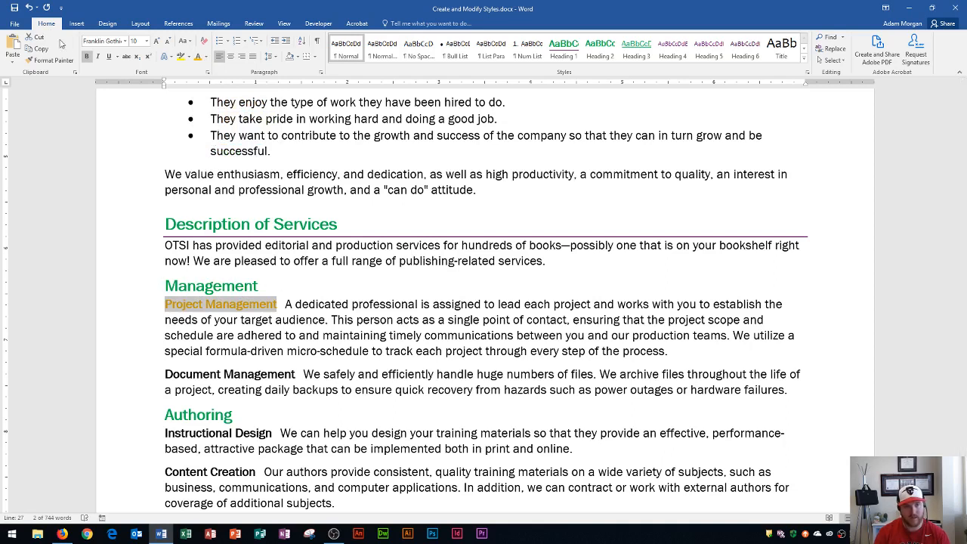
mouse_move(98, 57)
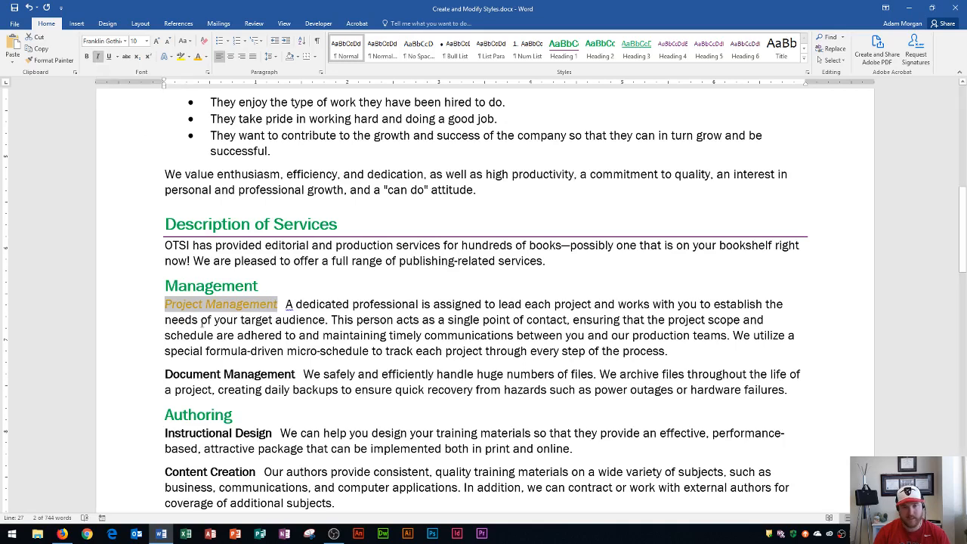
scroll(down, 3)
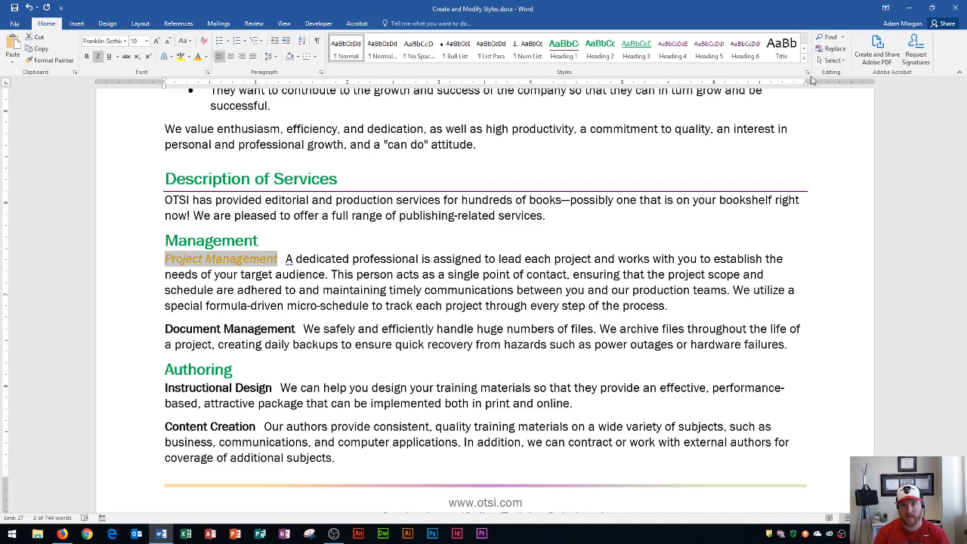
mouse_move(805, 60)
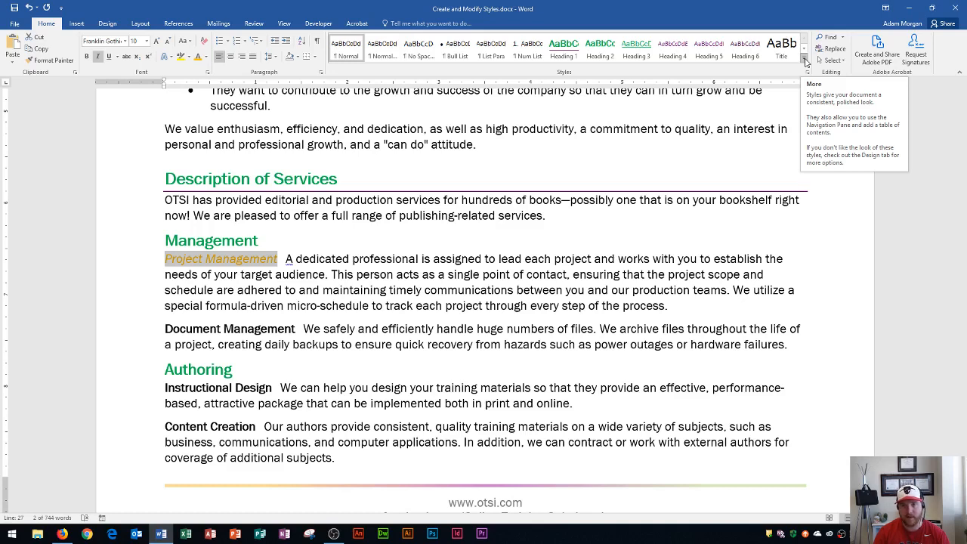
- Create a new style named ServiceName from the orange italic subheading formatting
click(803, 60)
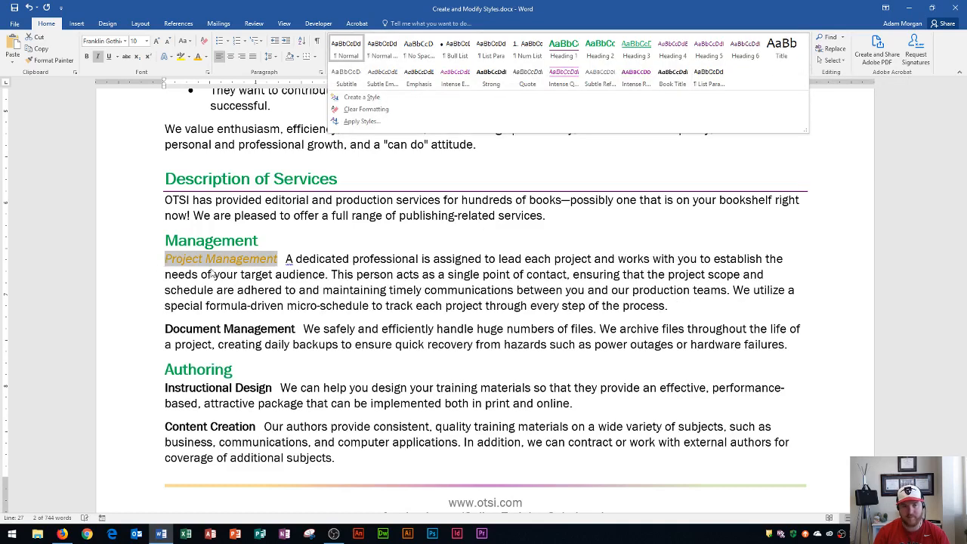
mouse_move(362, 97)
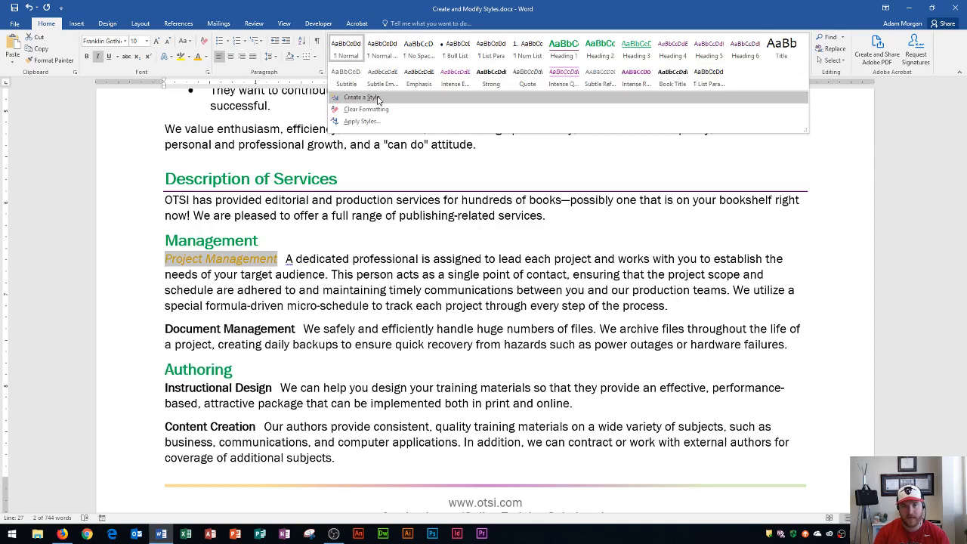
mouse_move(376, 99)
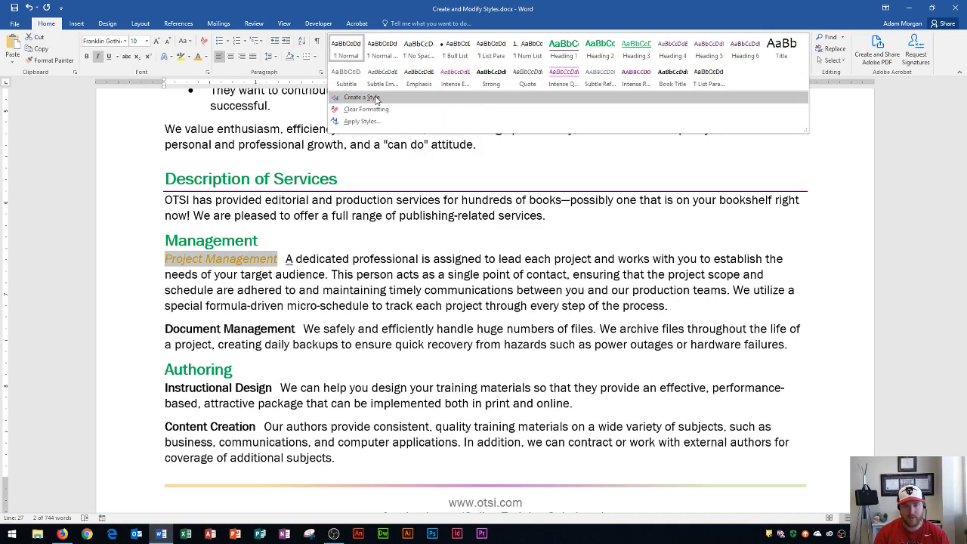
click(362, 96)
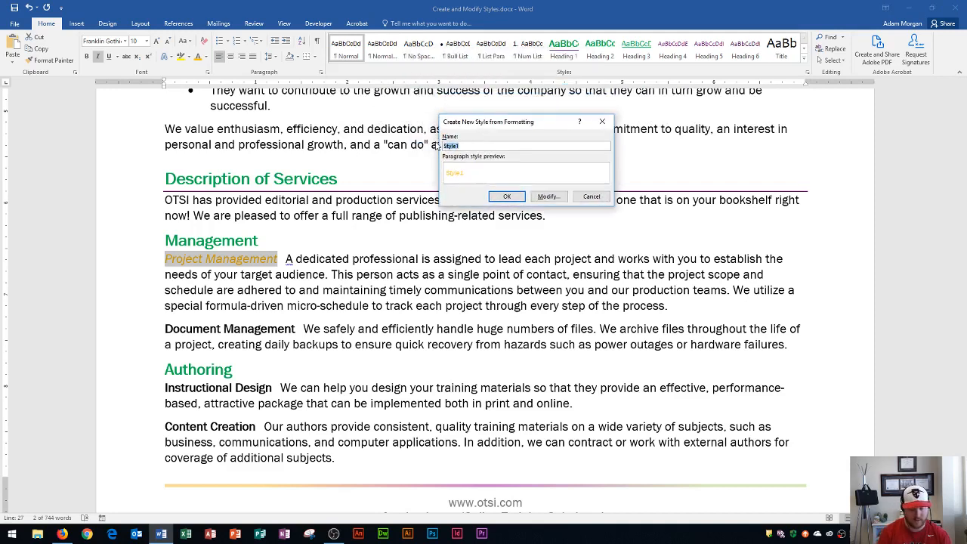
text(ServiceName)
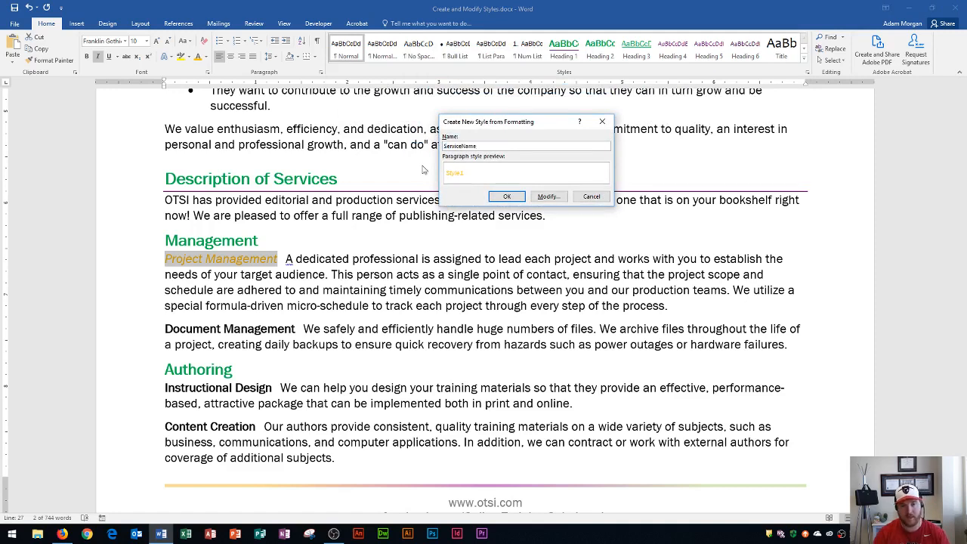
mouse_move(263, 218)
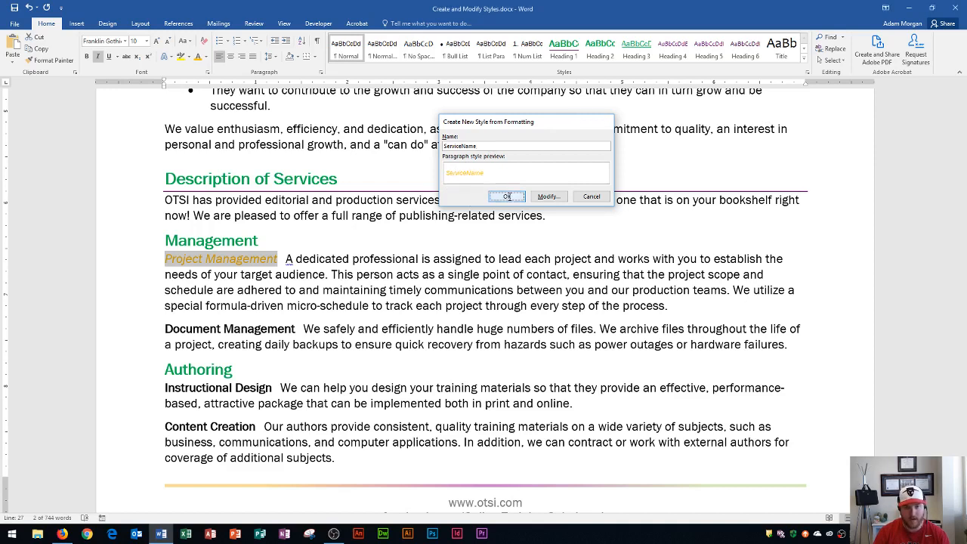
click(507, 197)
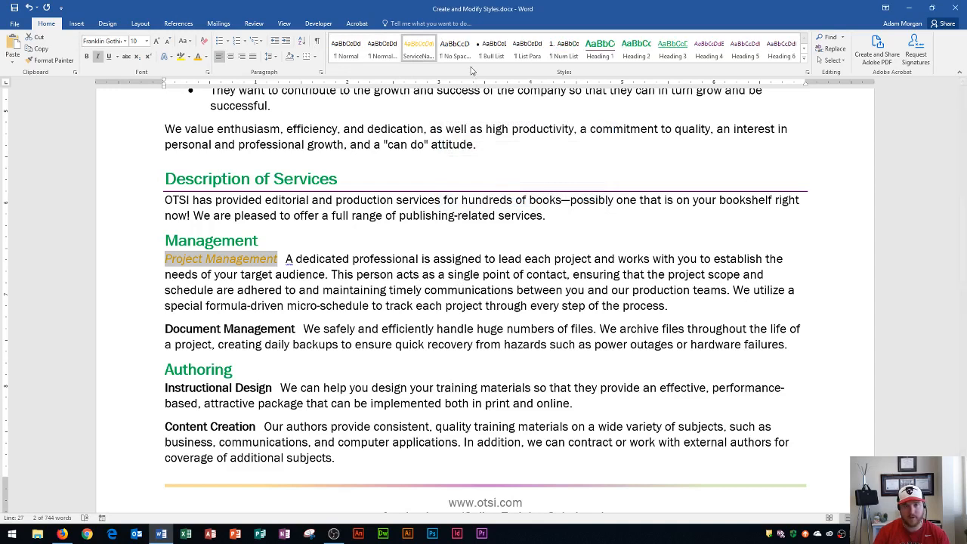
- Apply the ServiceName style to the Project Management subheading
click(417, 49)
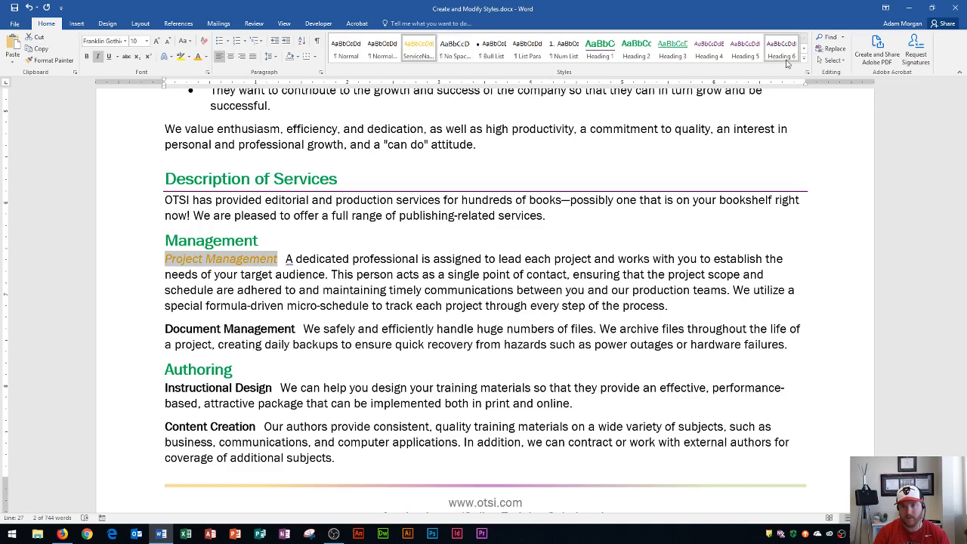
click(804, 62)
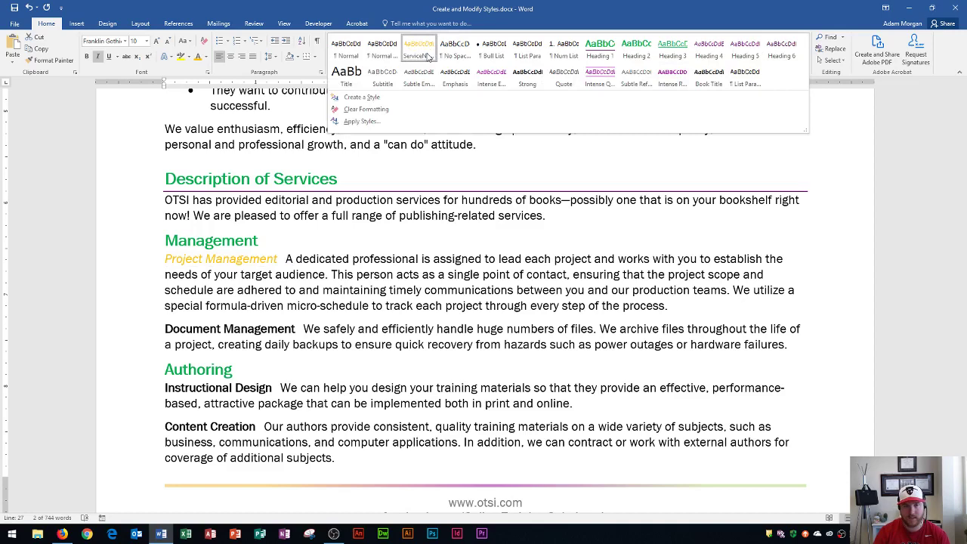
click(417, 48)
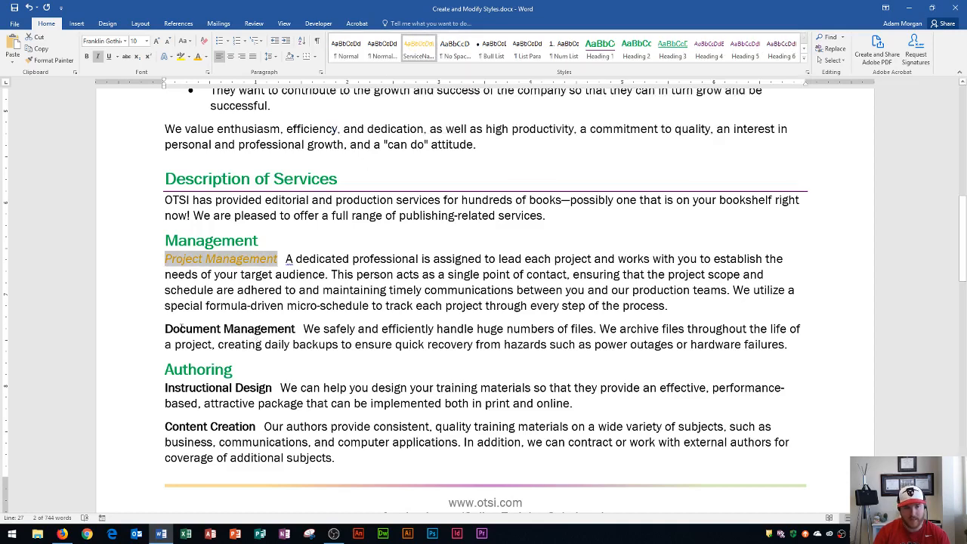
- Select Document Management, Instructional Design and Content Creation and apply ServiceName to them
double_click(230, 329)
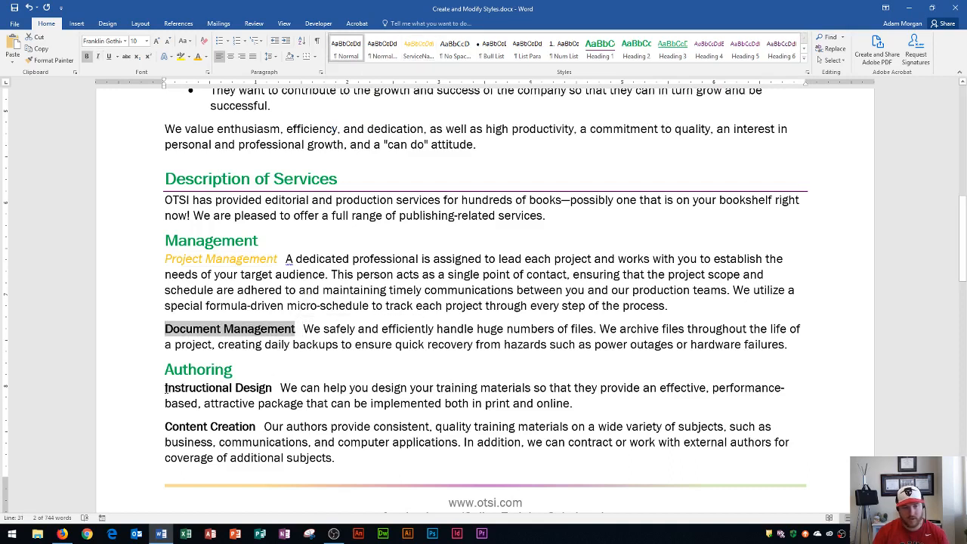
double_click(218, 387)
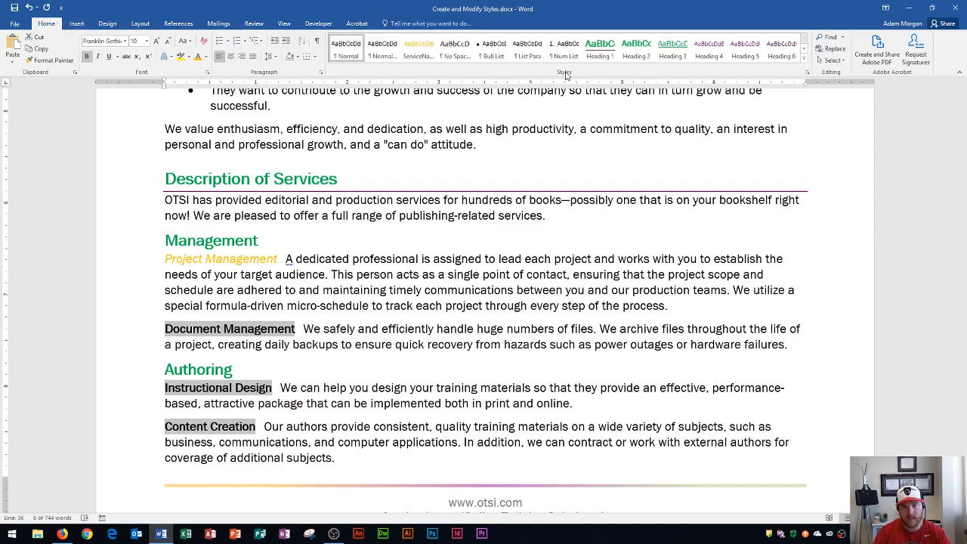
click(418, 47)
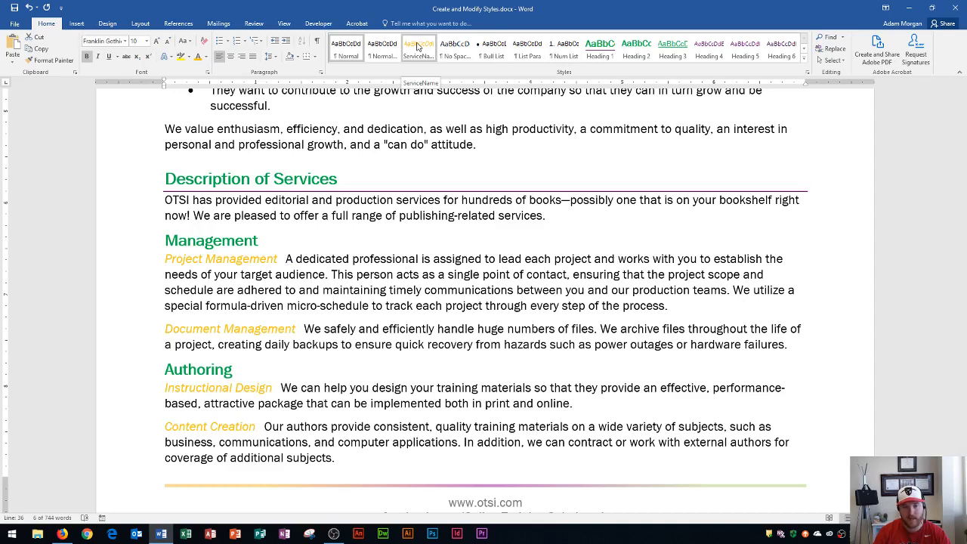